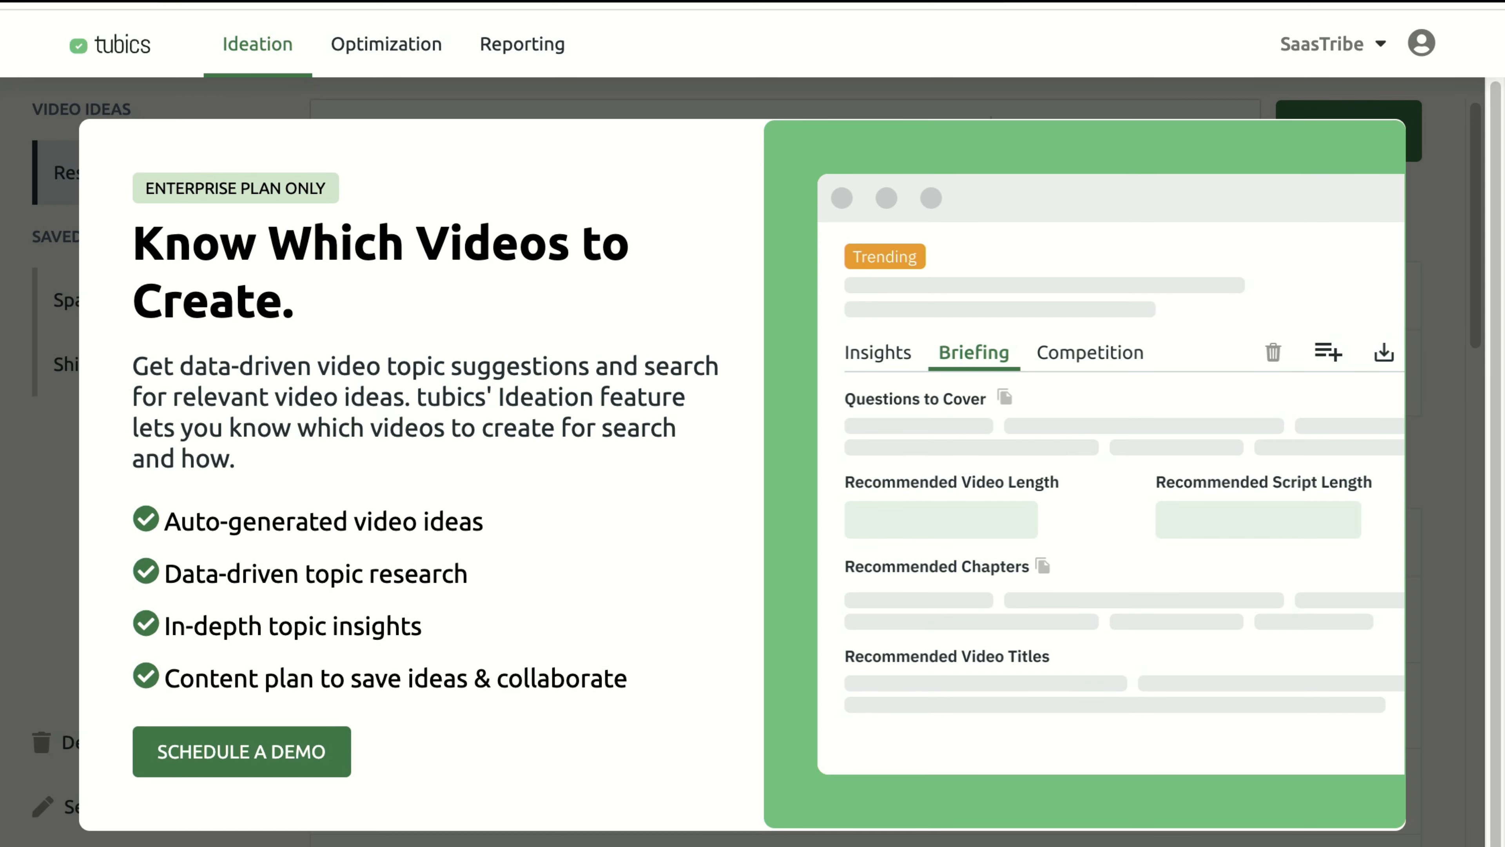
Step: Switch to the Optimization page and review the SaasTribe channel's latest videos with growth potential
{"action": "left_click", "coordinate": [386, 44]}
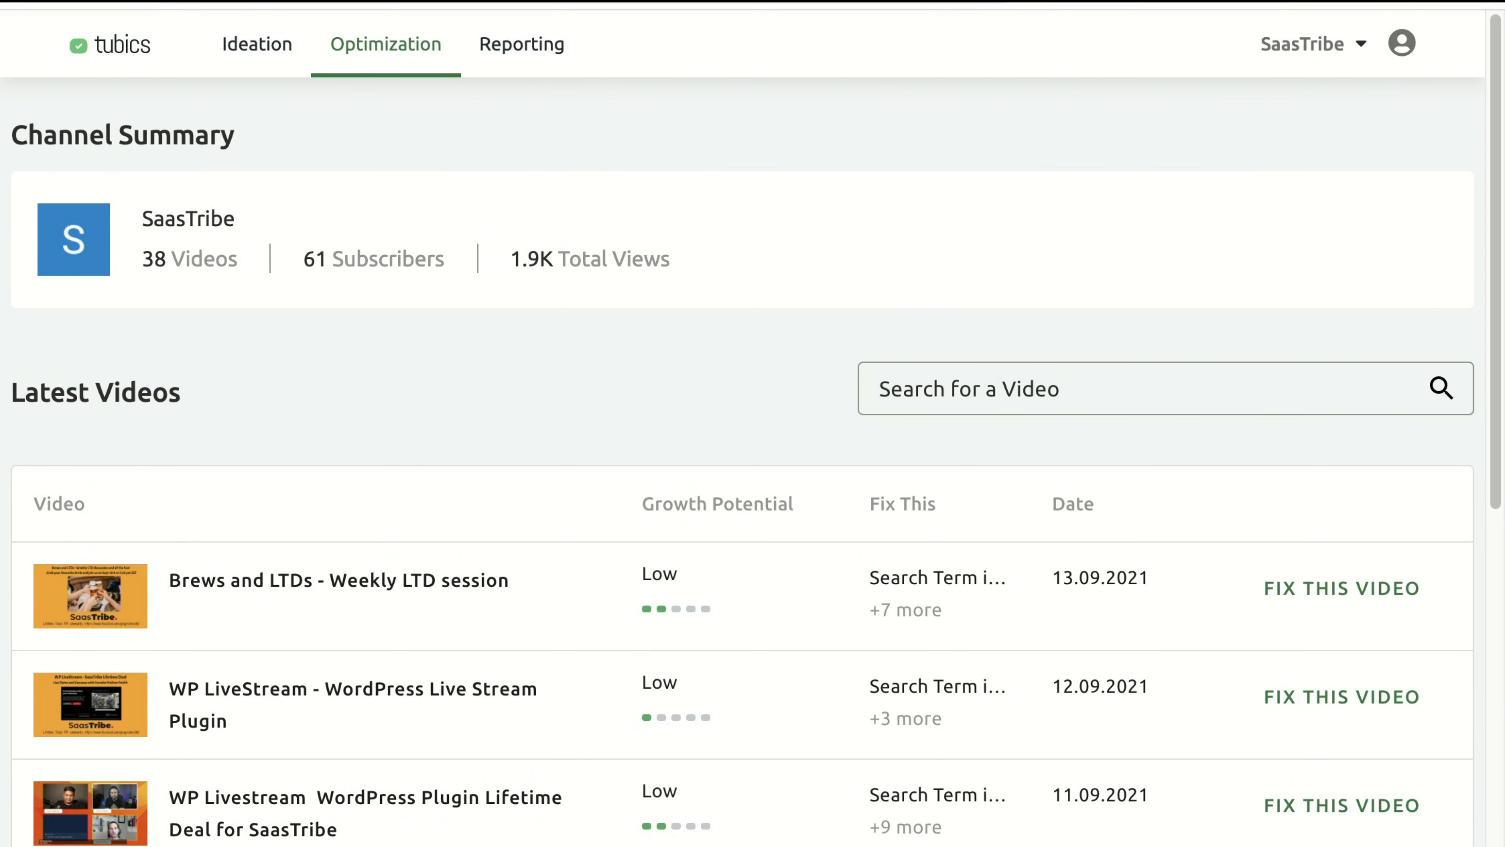
{"action": "scroll", "scroll_direction": "down", "scroll_amount": 3}
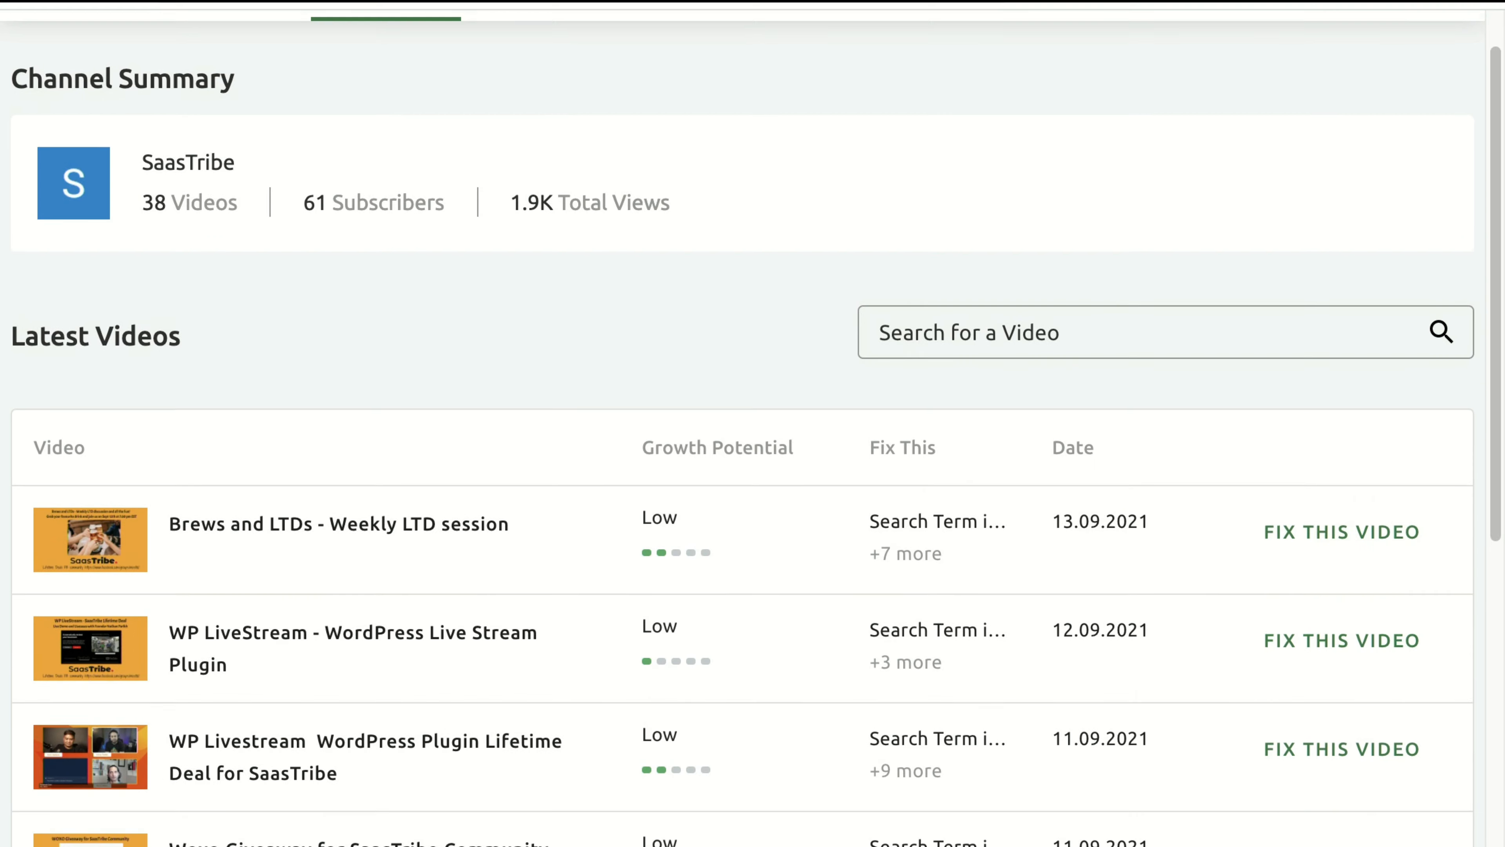
{"action": "scroll", "scroll_direction": "down", "scroll_amount": 3}
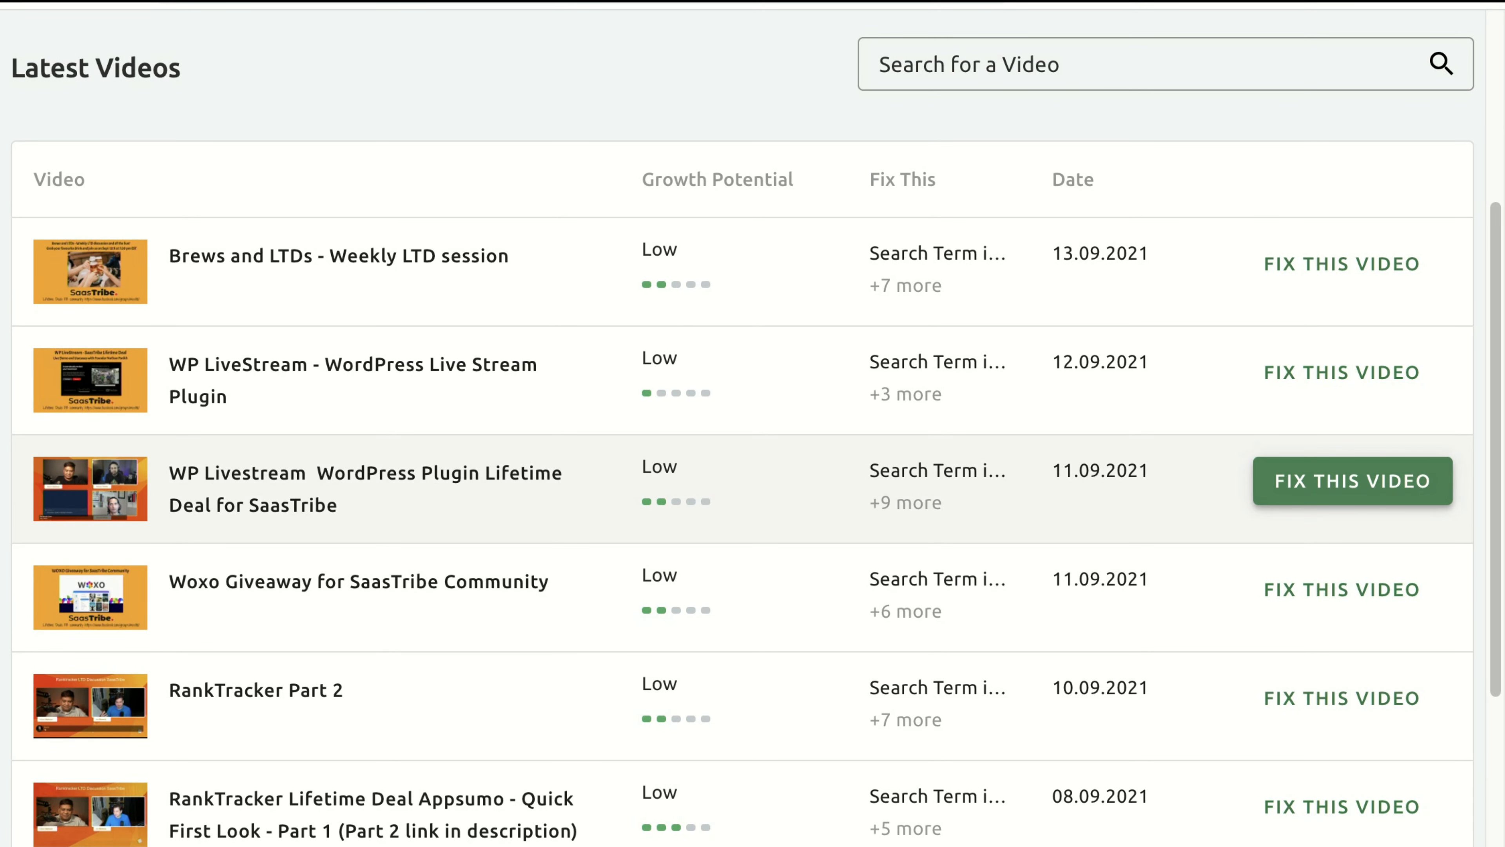
Step: Use FIX THIS VIEW on the WP Livestream WordPress Plugin Lifetime Deal row to open its editor
{"action": "left_click", "coordinate": [1351, 480]}
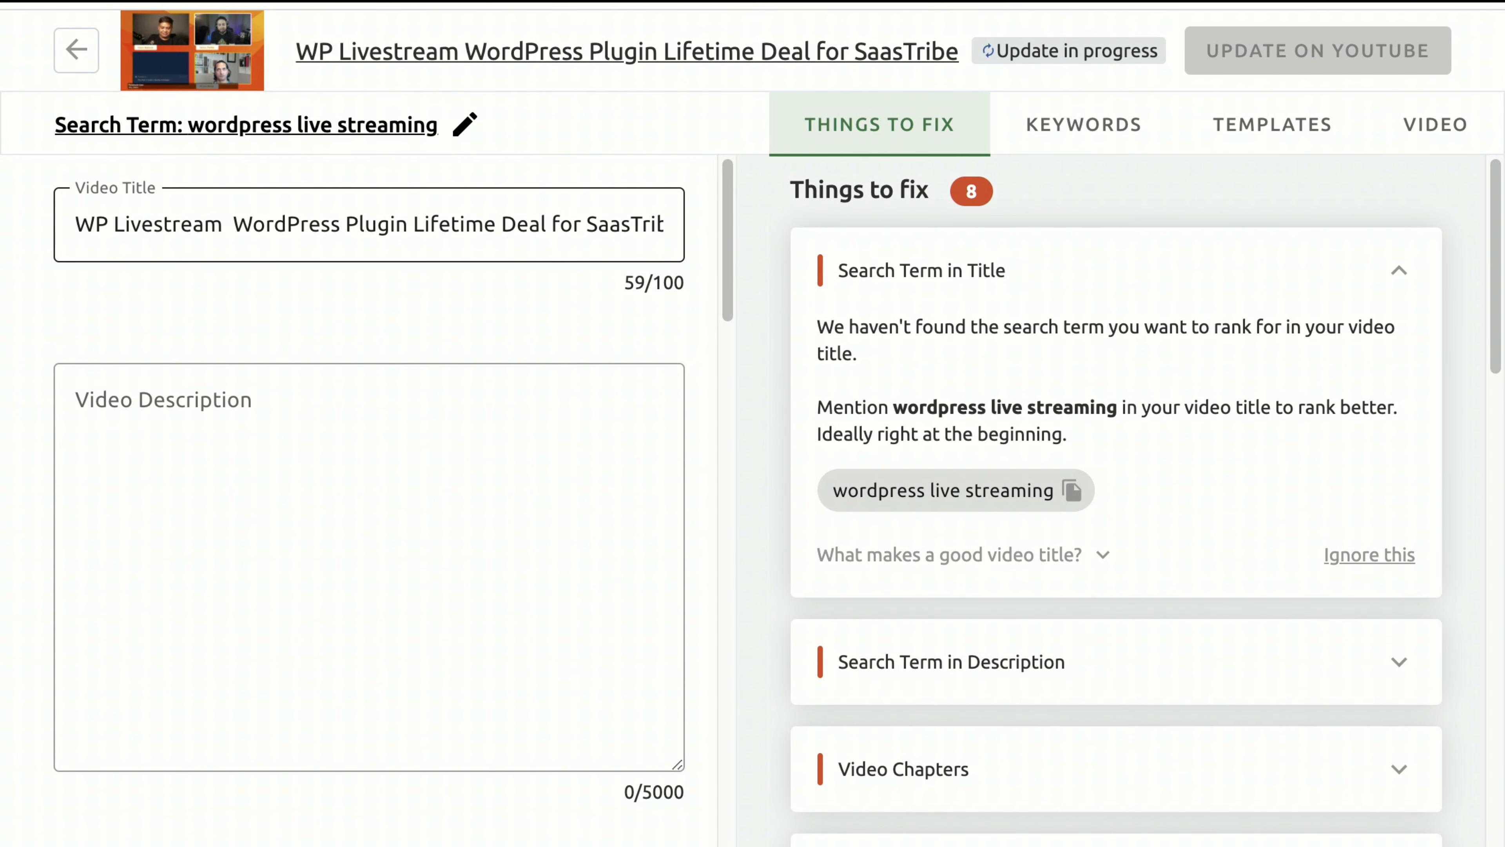
{"action": "scroll", "scroll_direction": "down", "scroll_amount": 3}
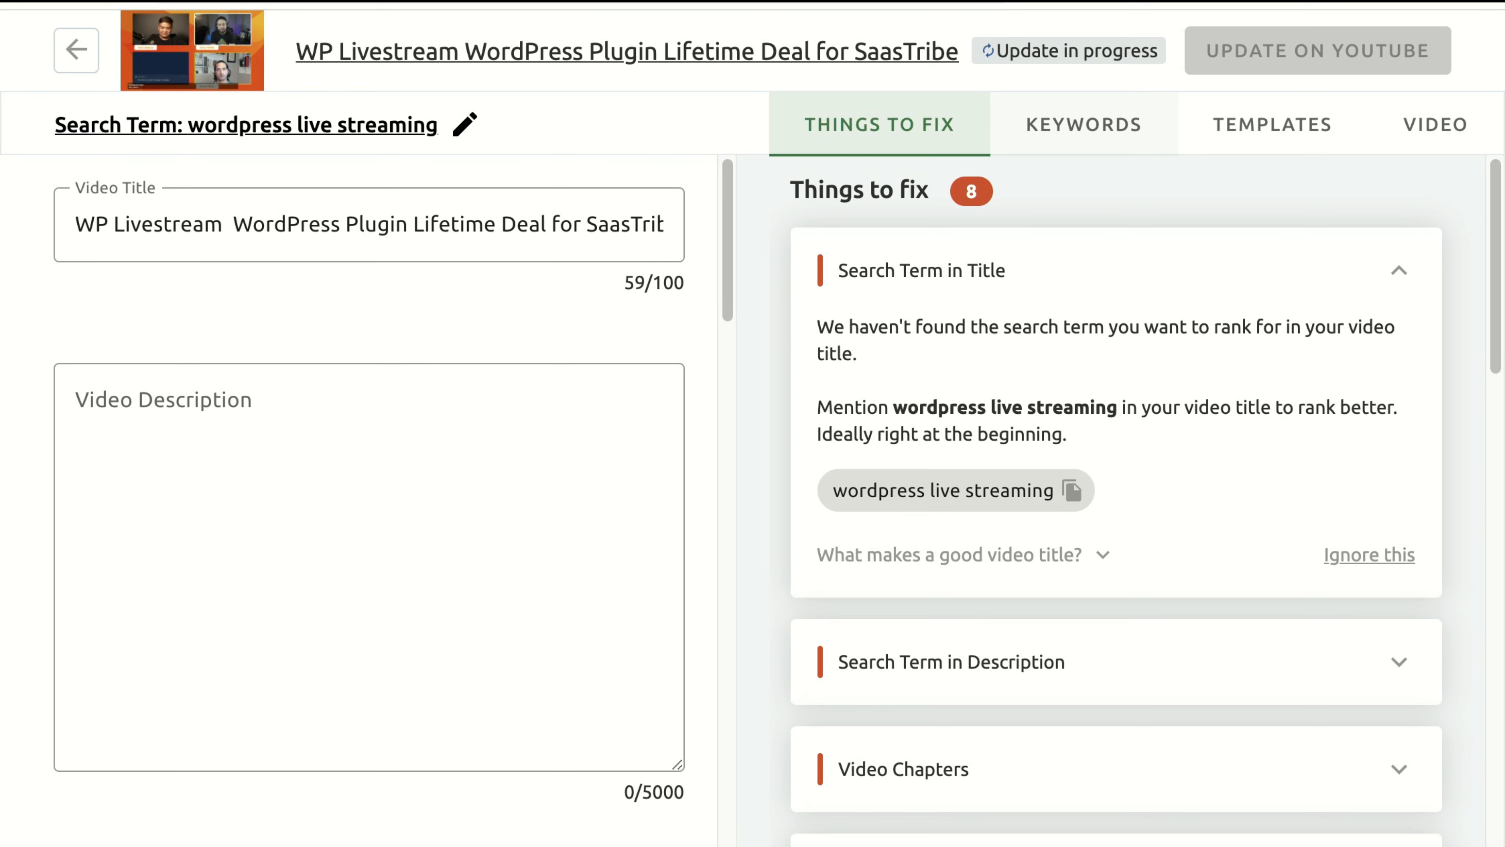
Step: View Keywords suggestions and the tags 'wordpress live streaming plugin' and 'wordpress live streaming'
{"action": "left_click", "coordinate": [1082, 124]}
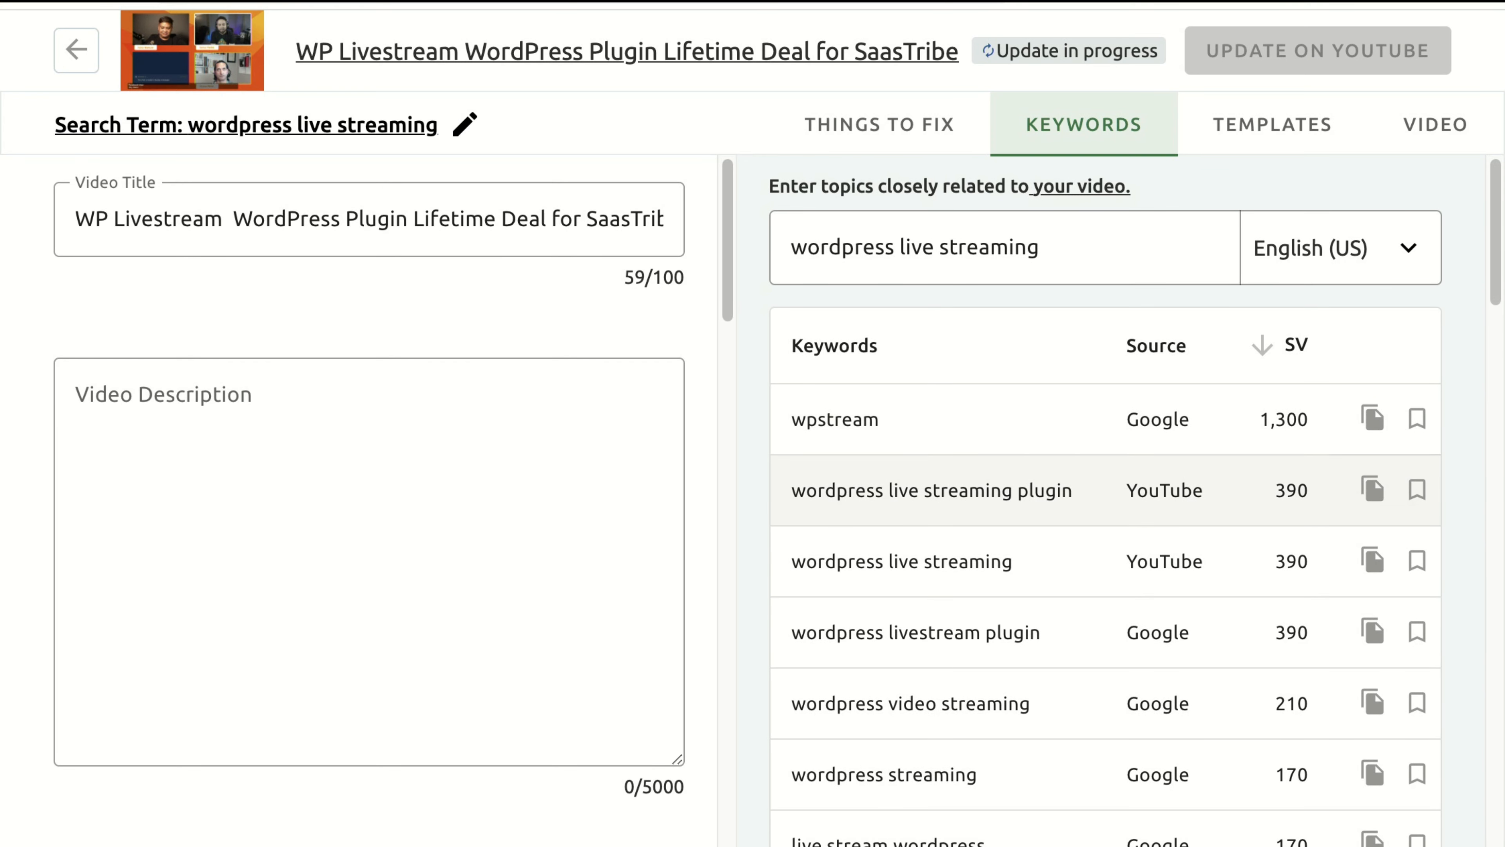
{"action": "mouse_move", "coordinate": [901, 561]}
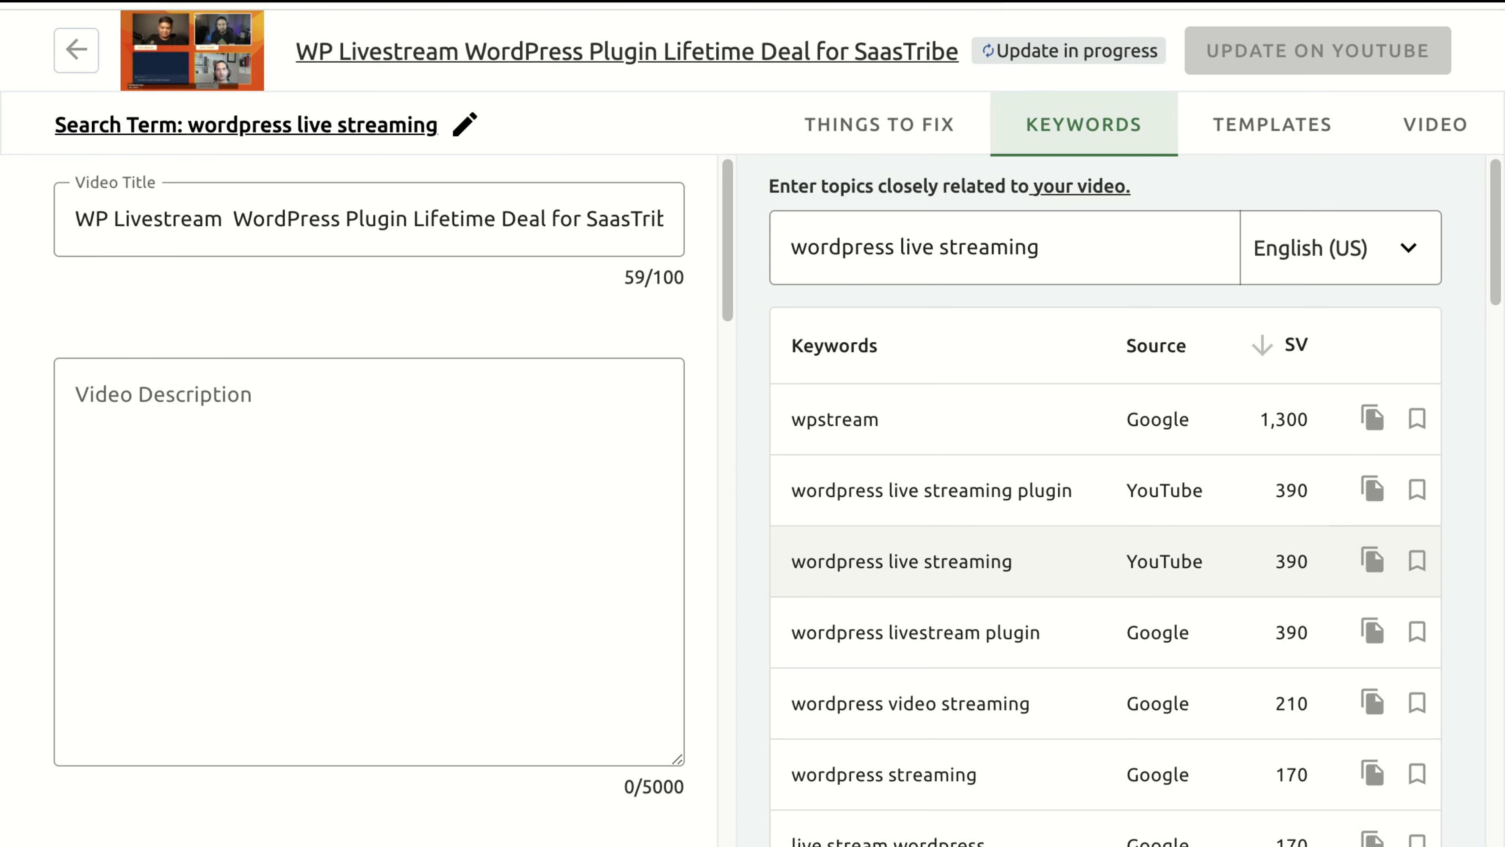
{"action": "scroll", "scroll_direction": "down", "scroll_amount": 3}
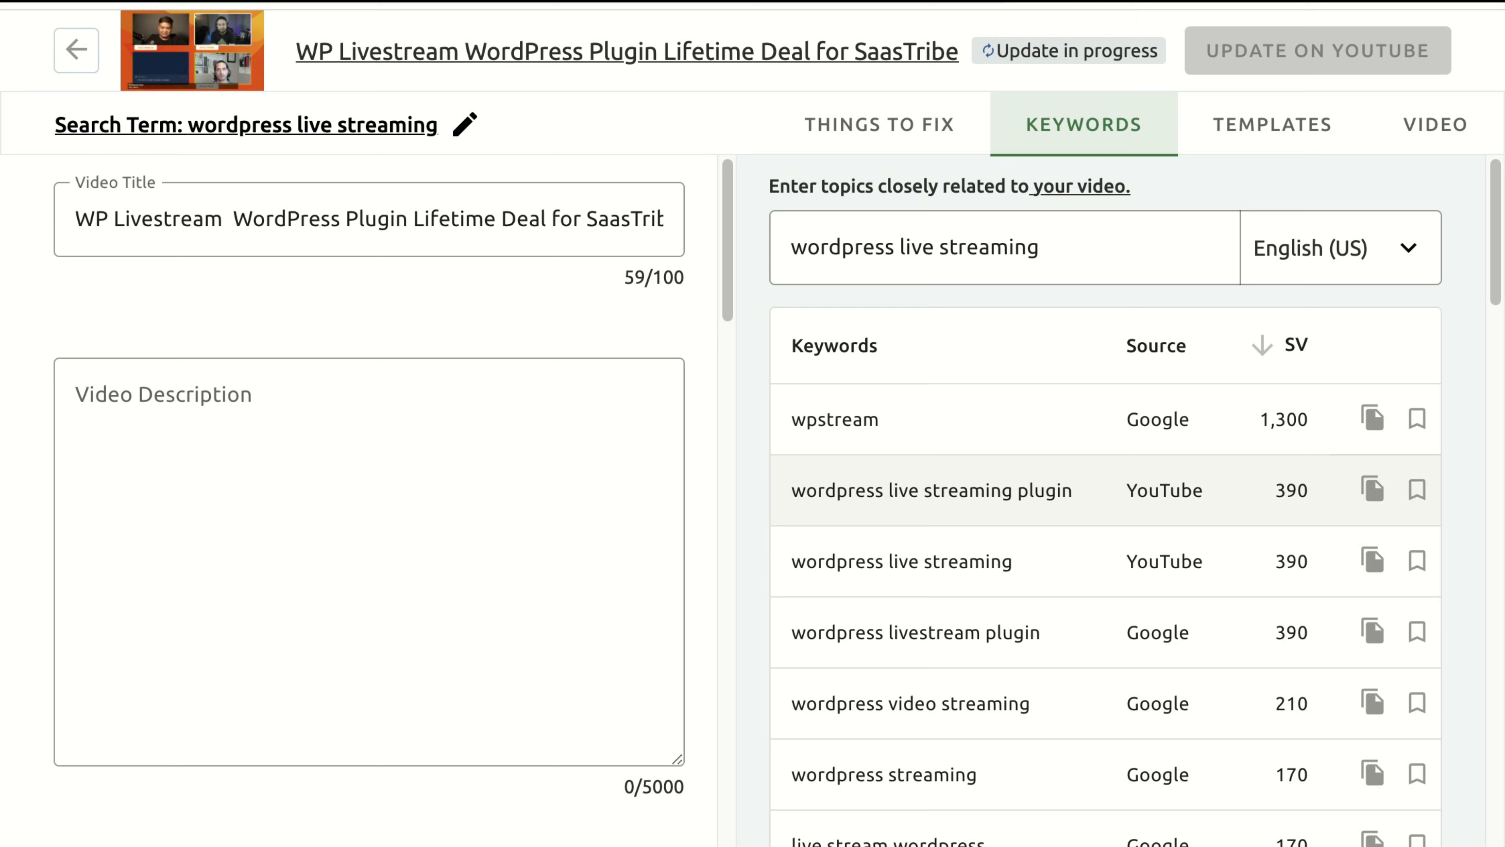
{"action": "scroll", "scroll_direction": "down", "scroll_amount": 3}
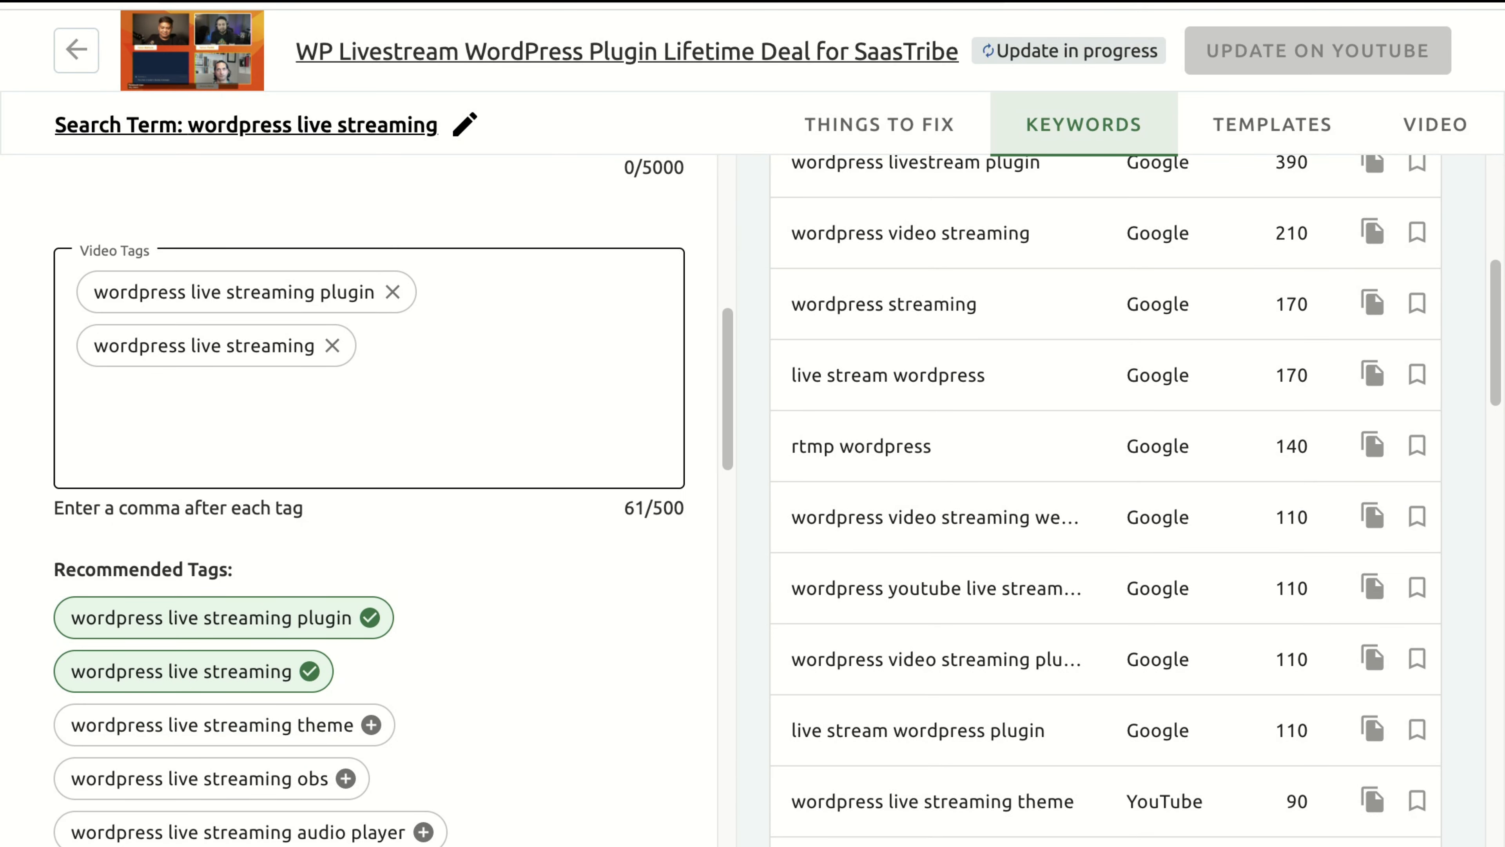
{"action": "scroll", "scroll_direction": "down", "scroll_amount": 3}
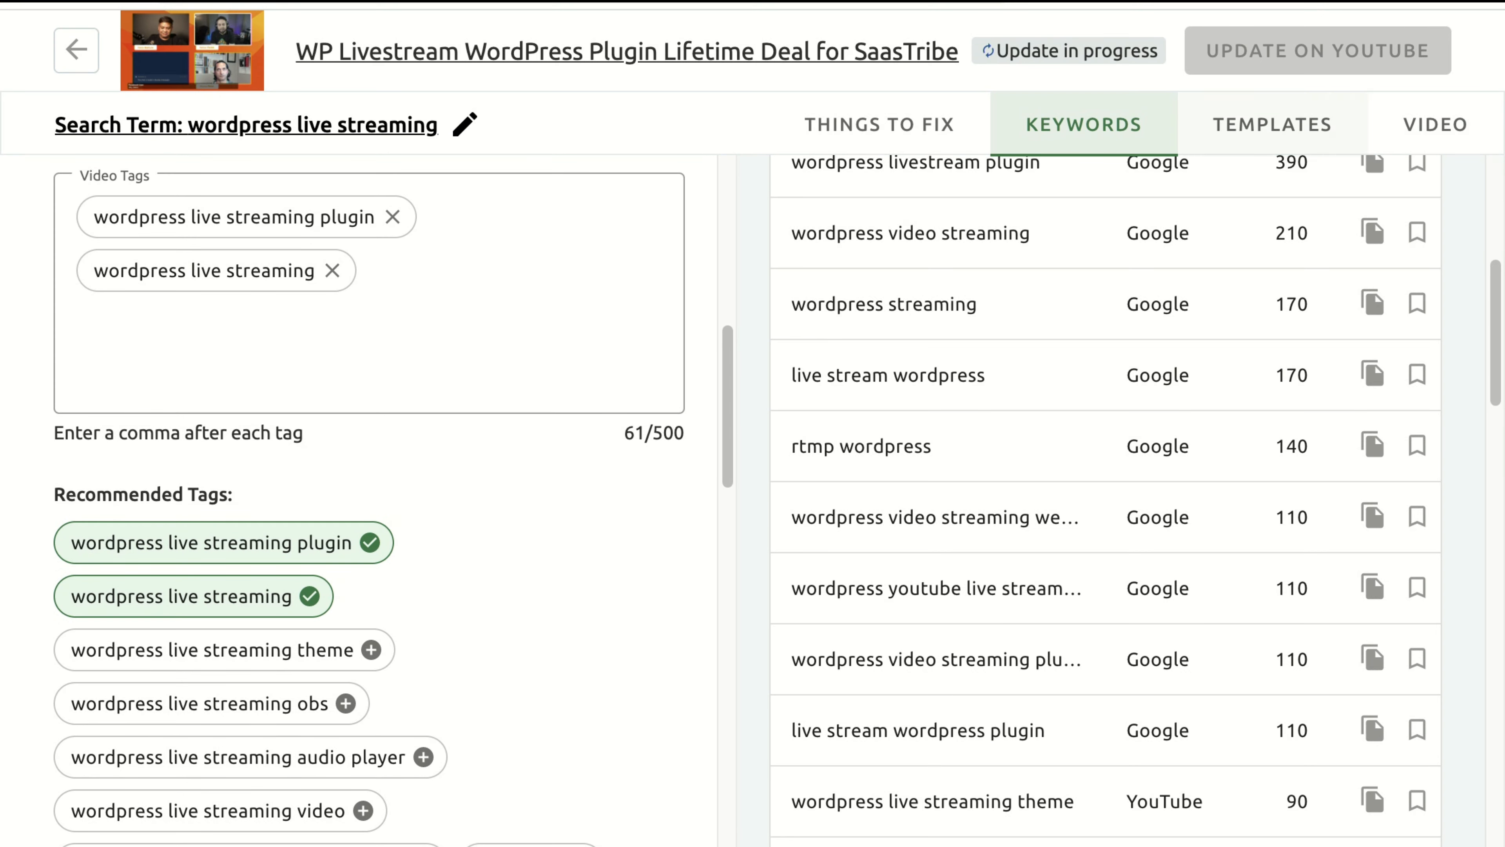
Step: Check the Video preview and empty Templates area, start a new template, then return to Things to Fix
{"action": "left_click", "coordinate": [1434, 124]}
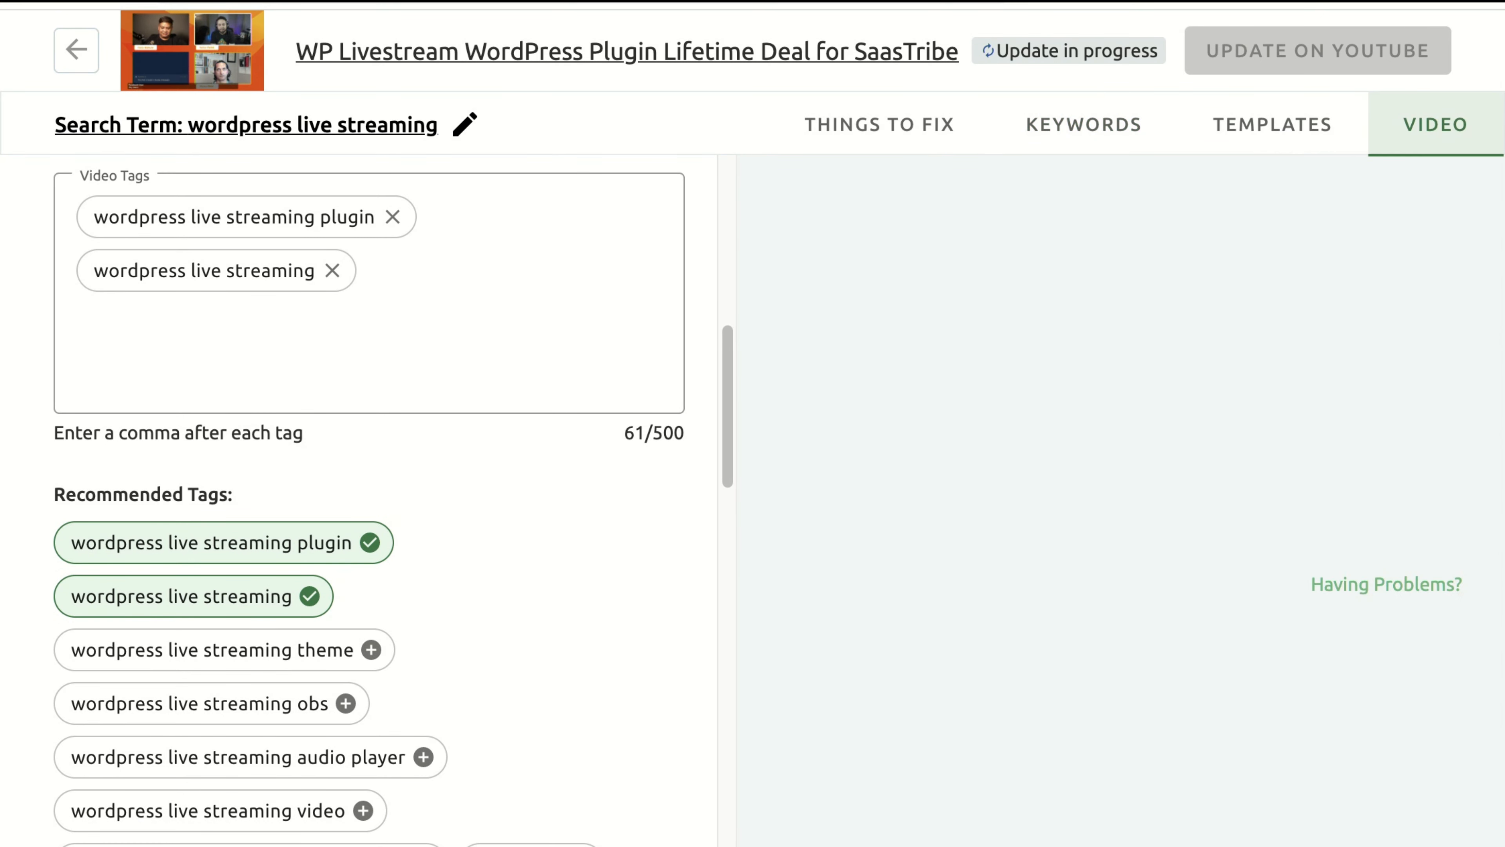
{"action": "left_click", "coordinate": [1272, 124]}
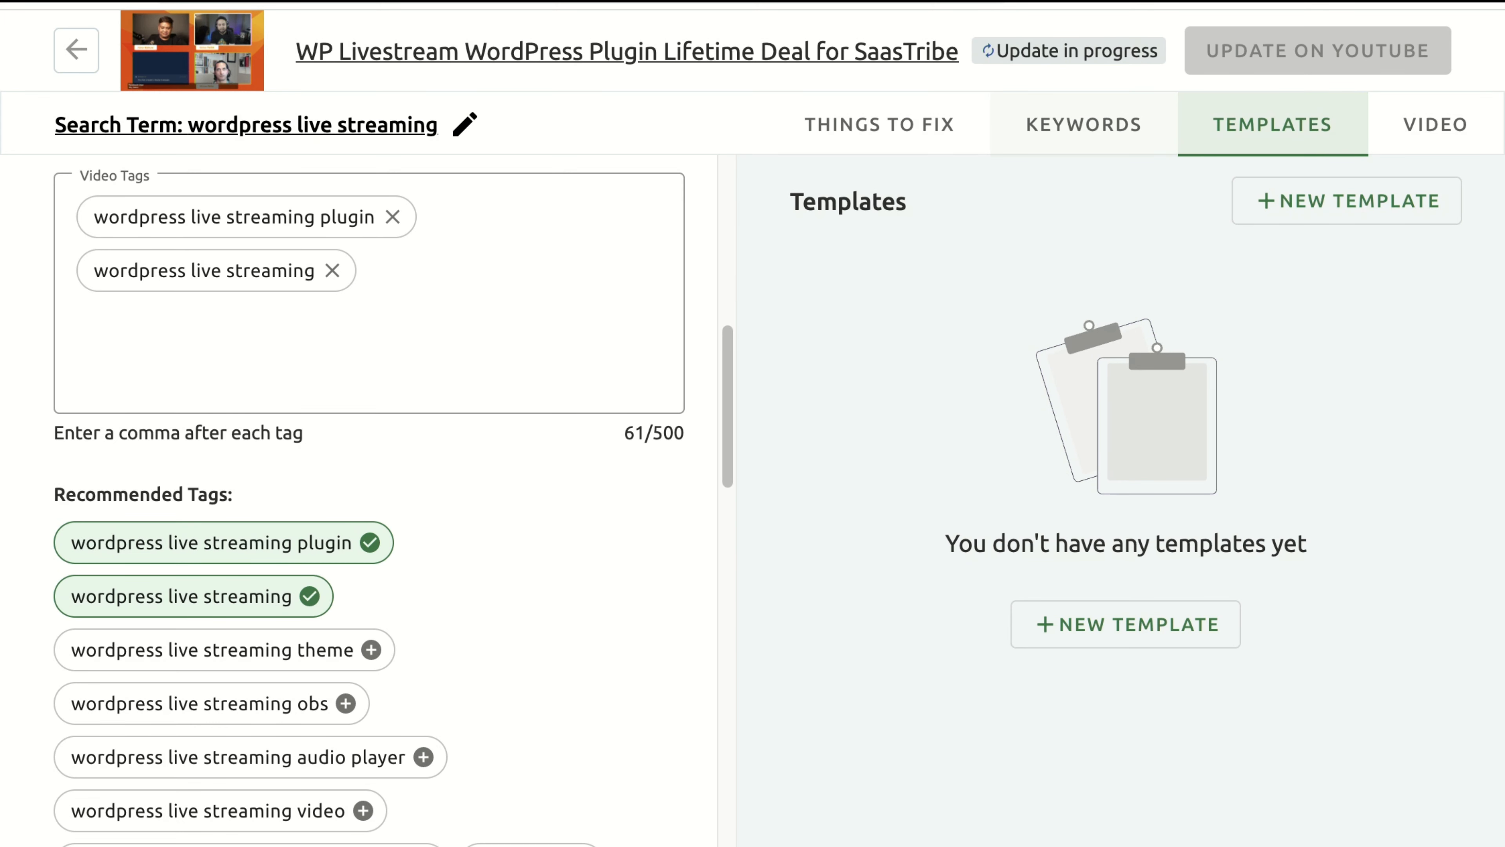
{"action": "left_click", "coordinate": [1346, 201]}
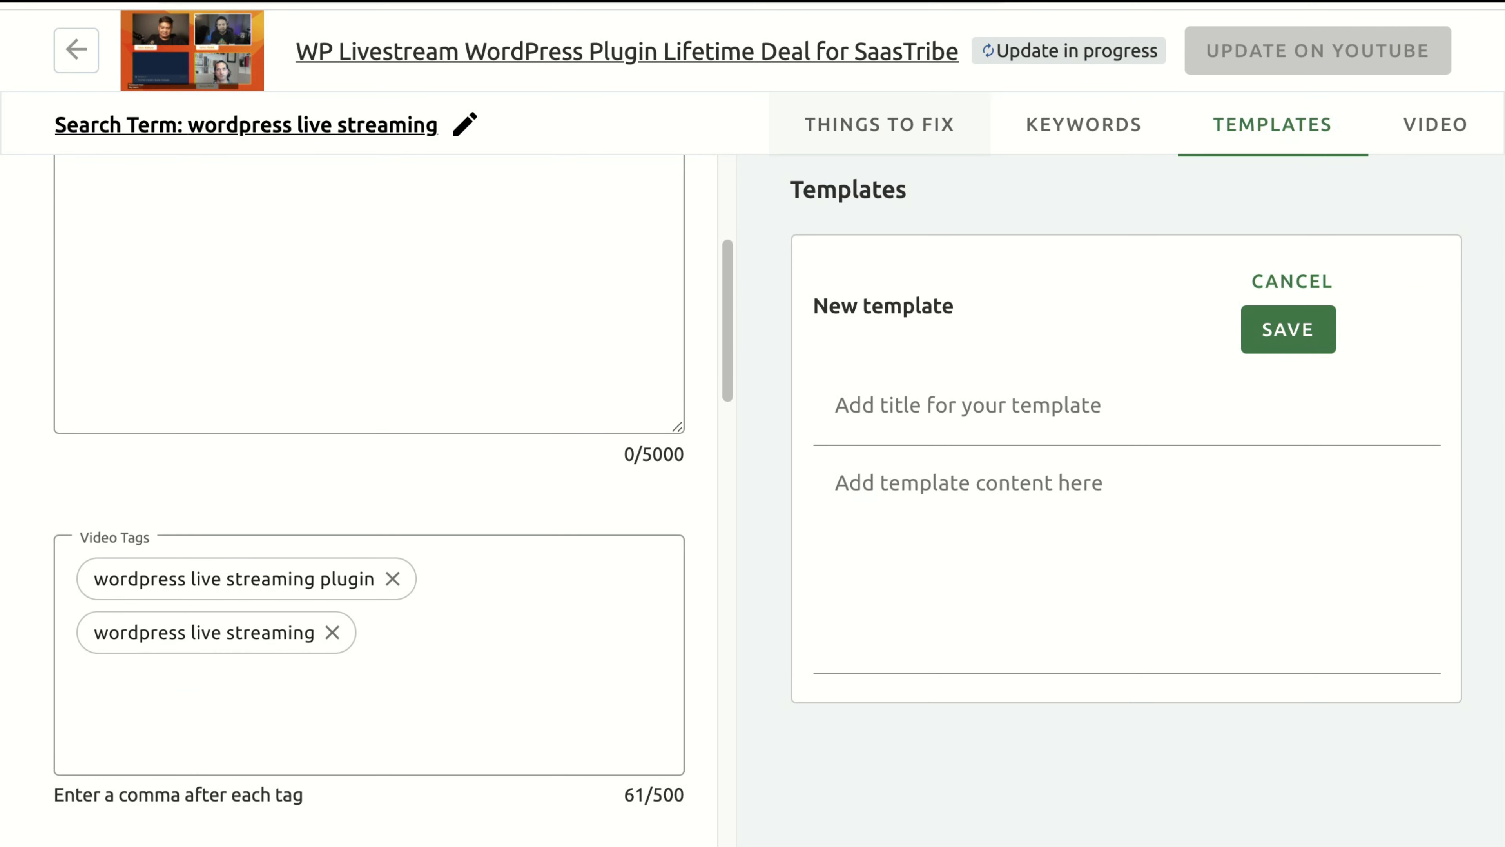
{"action": "left_click", "coordinate": [878, 124]}
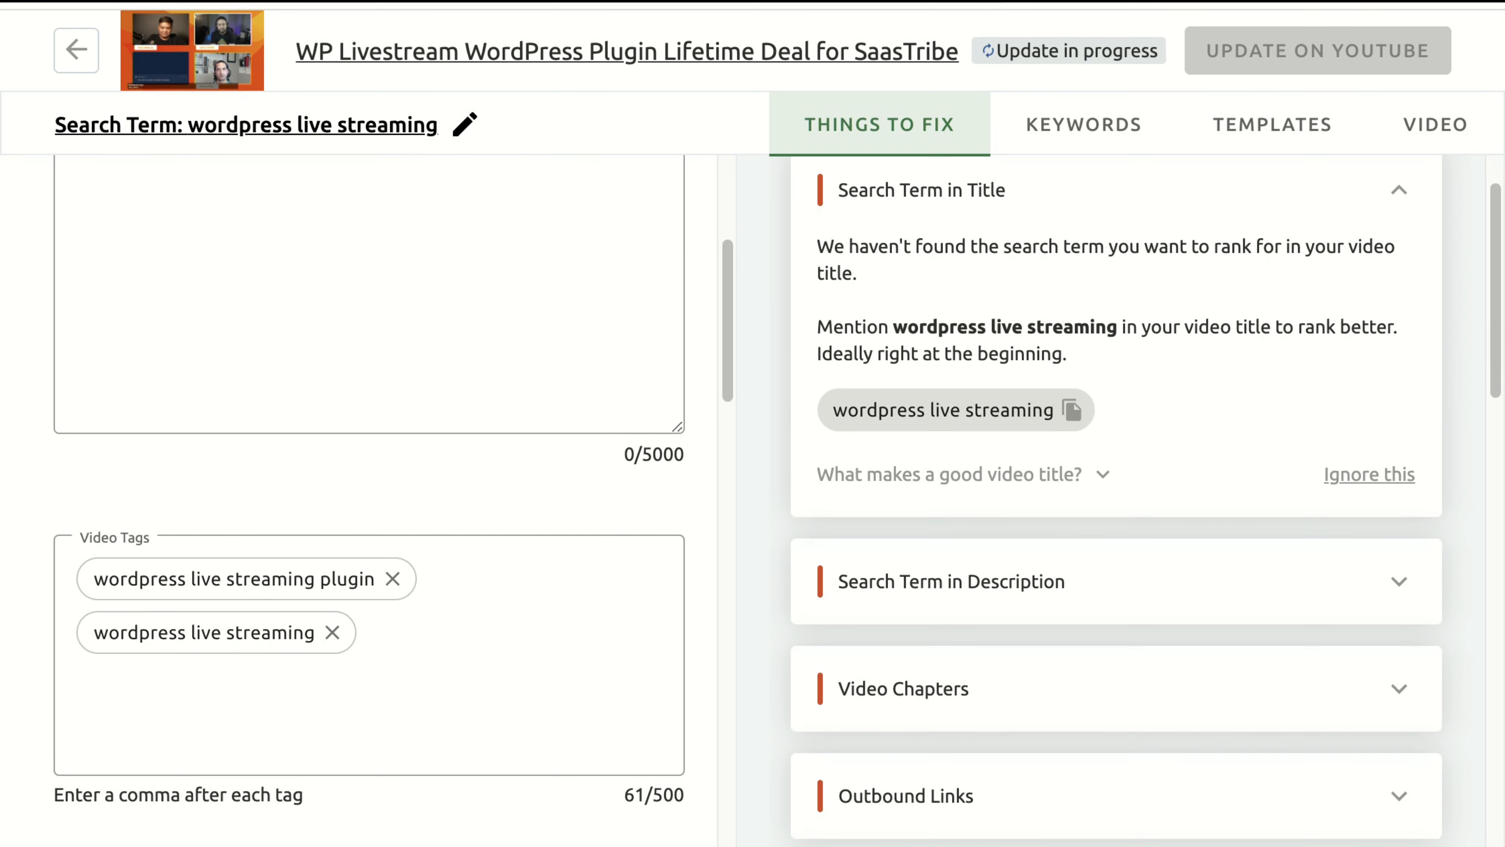
{"action": "scroll", "scroll_direction": "down", "scroll_amount": 3}
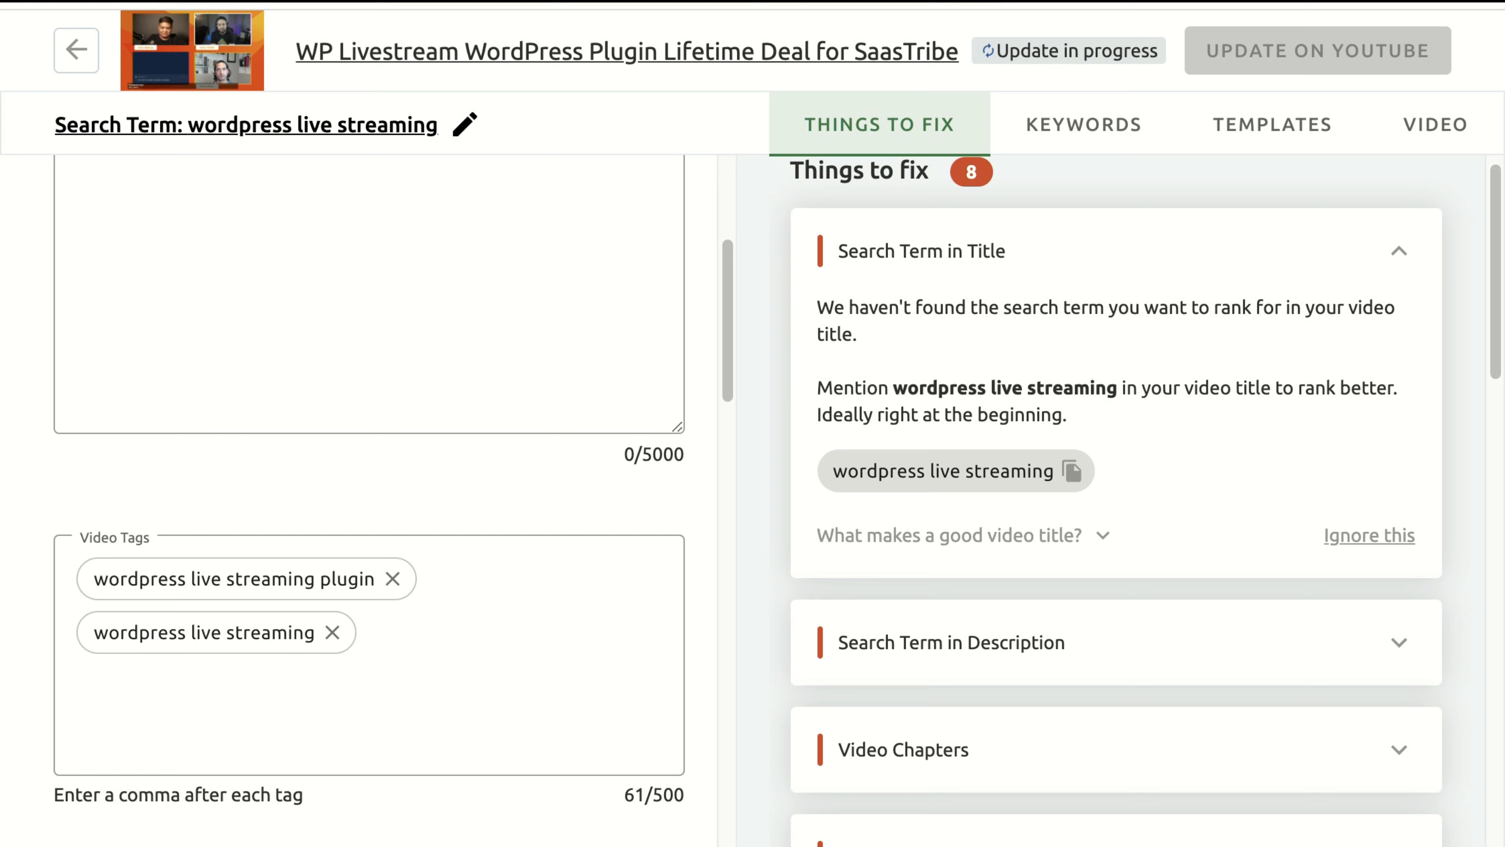
{"action": "scroll", "scroll_direction": "down", "scroll_amount": 3}
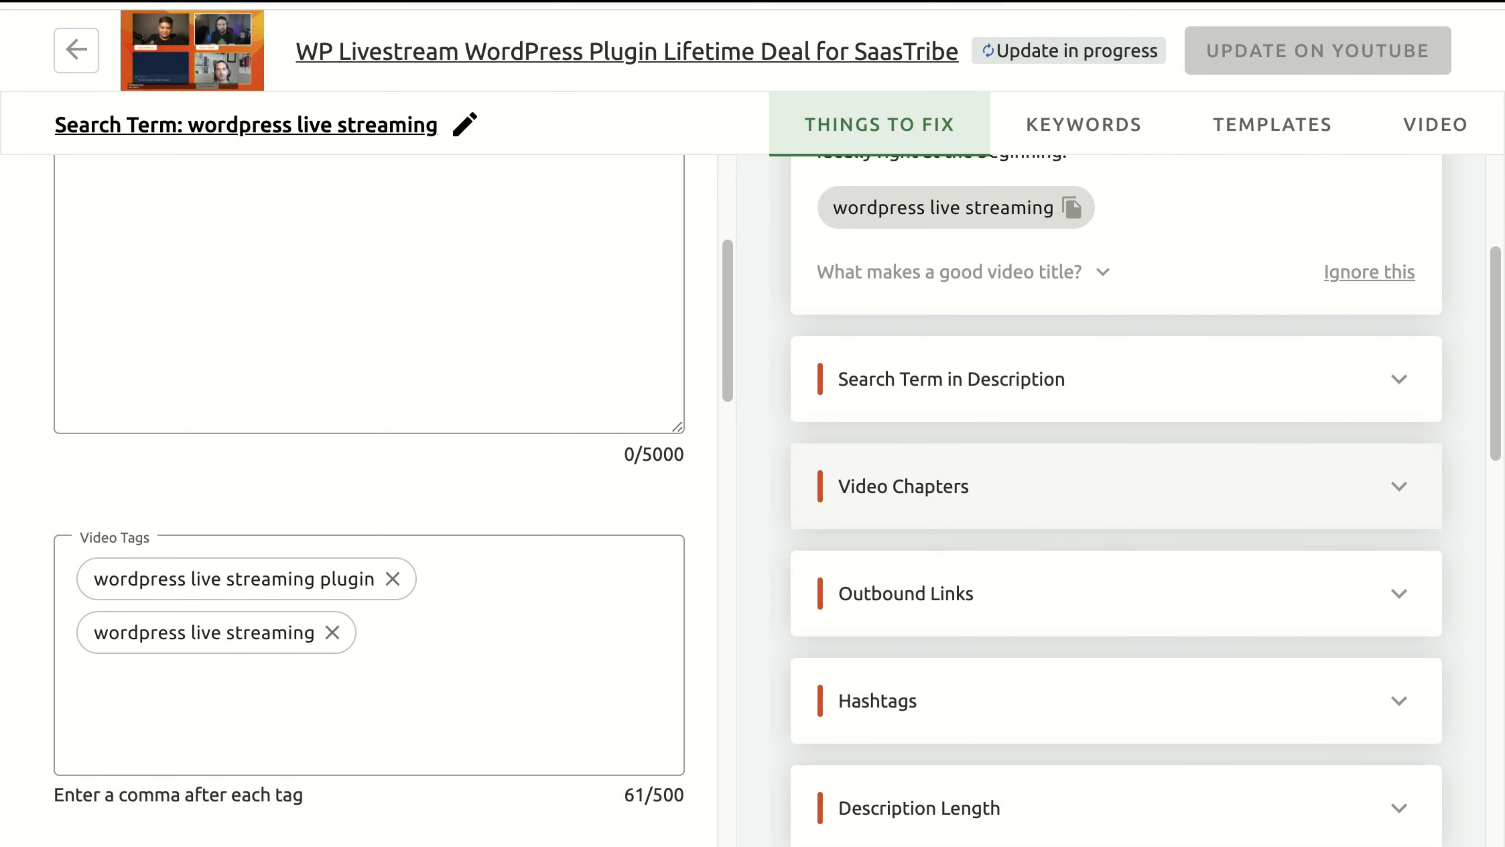
{"action": "scroll", "scroll_direction": "down", "scroll_amount": 3}
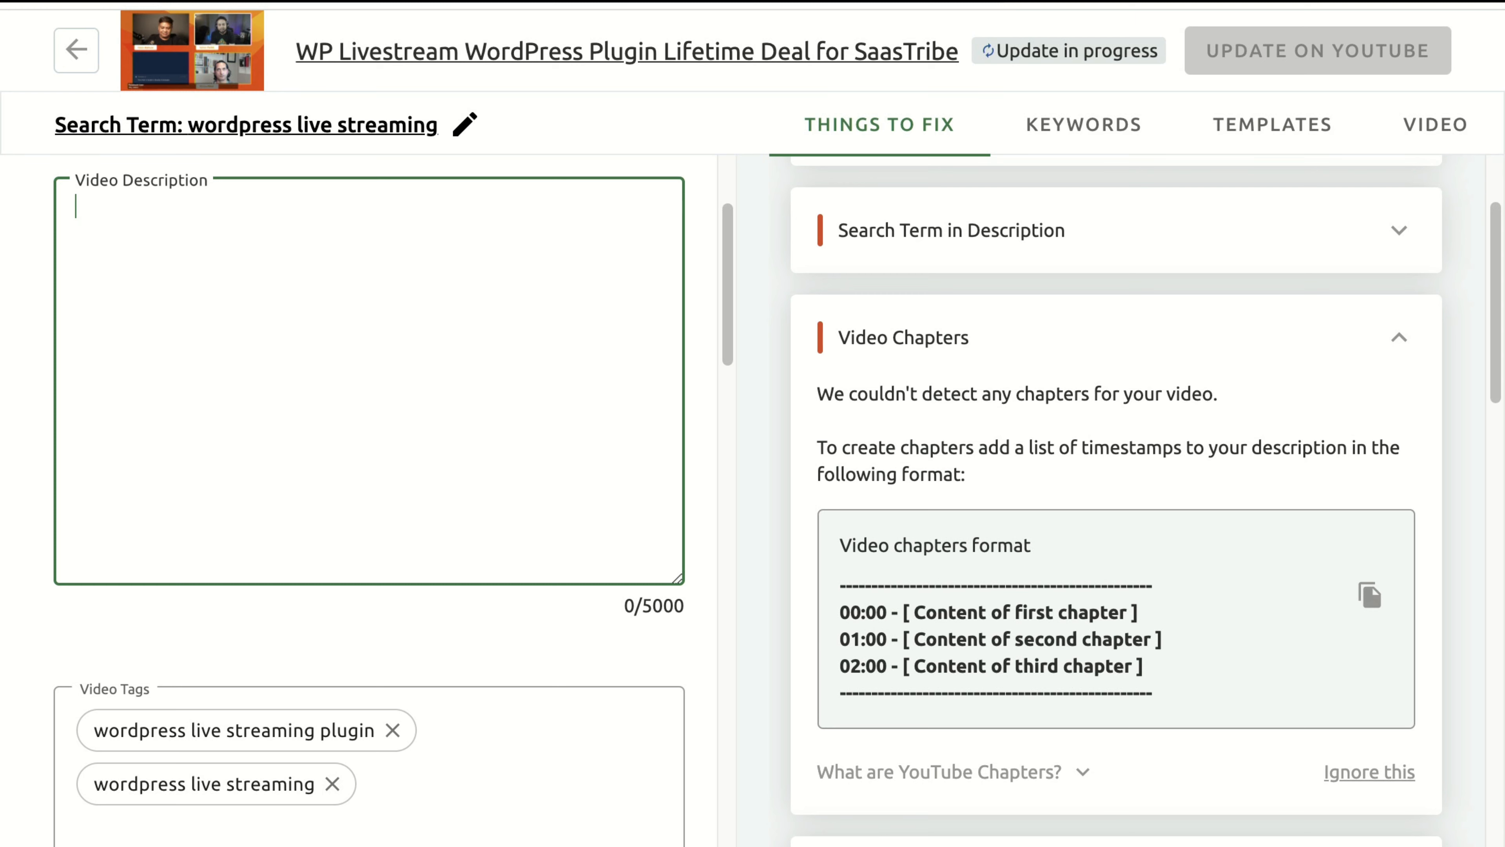
{"action": "scroll", "scroll_direction": "down", "scroll_amount": 3}
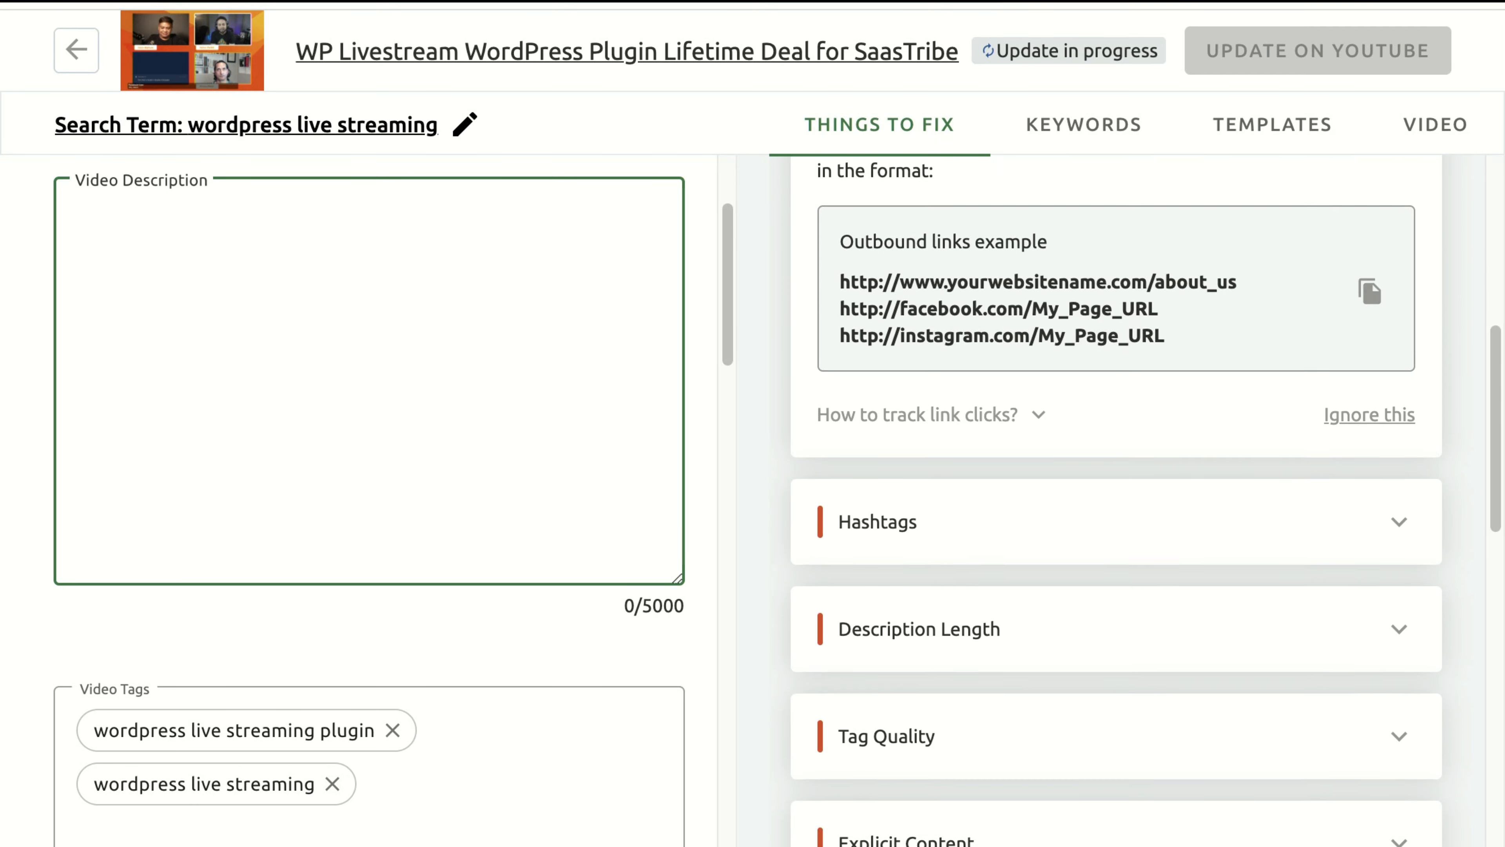
{"action": "scroll", "scroll_direction": "down", "scroll_amount": 3}
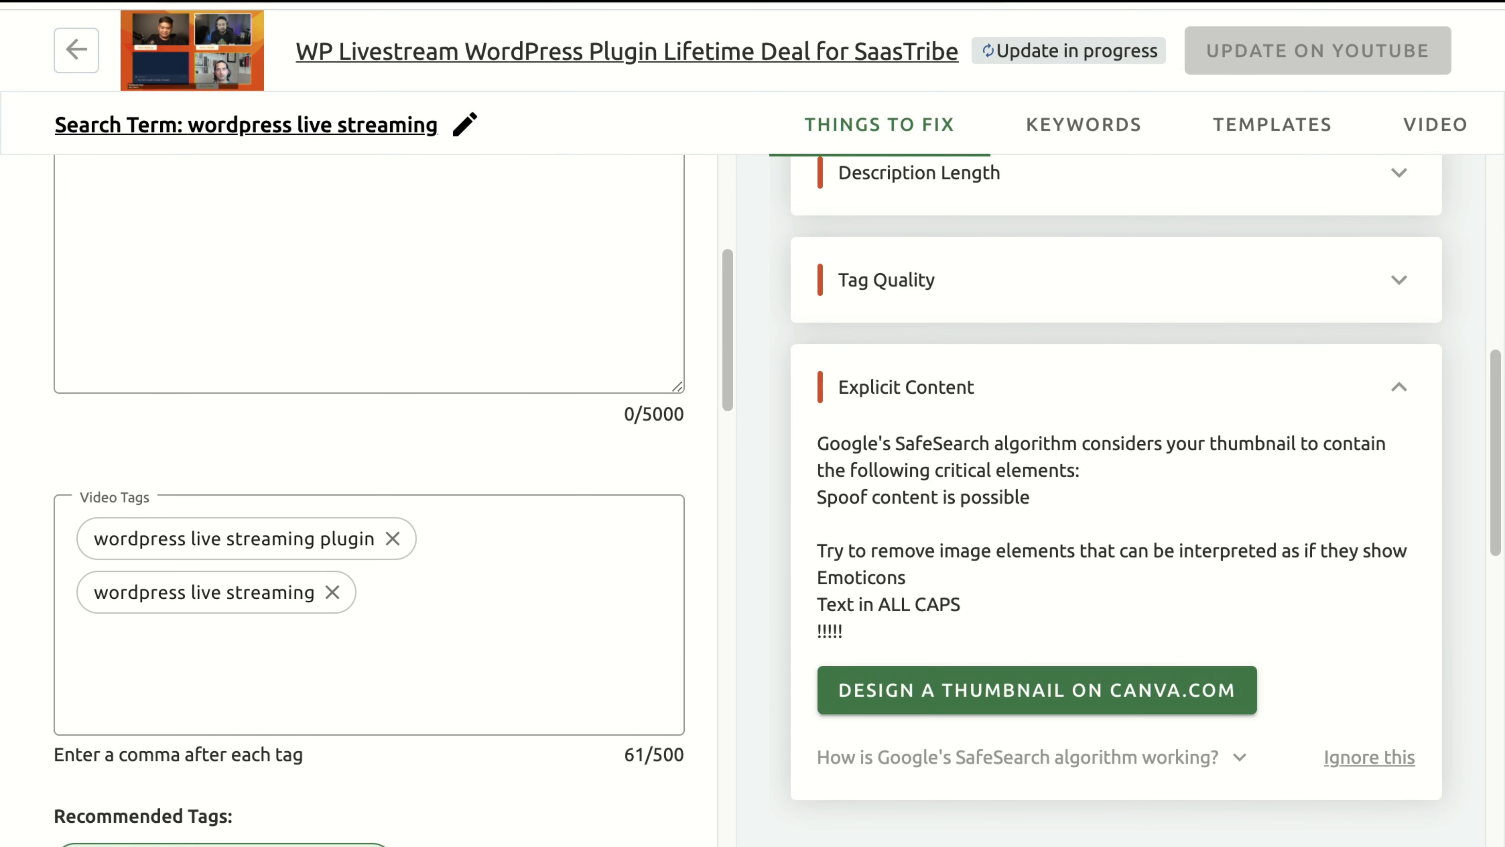
{"action": "scroll", "scroll_direction": "down", "scroll_amount": 3}
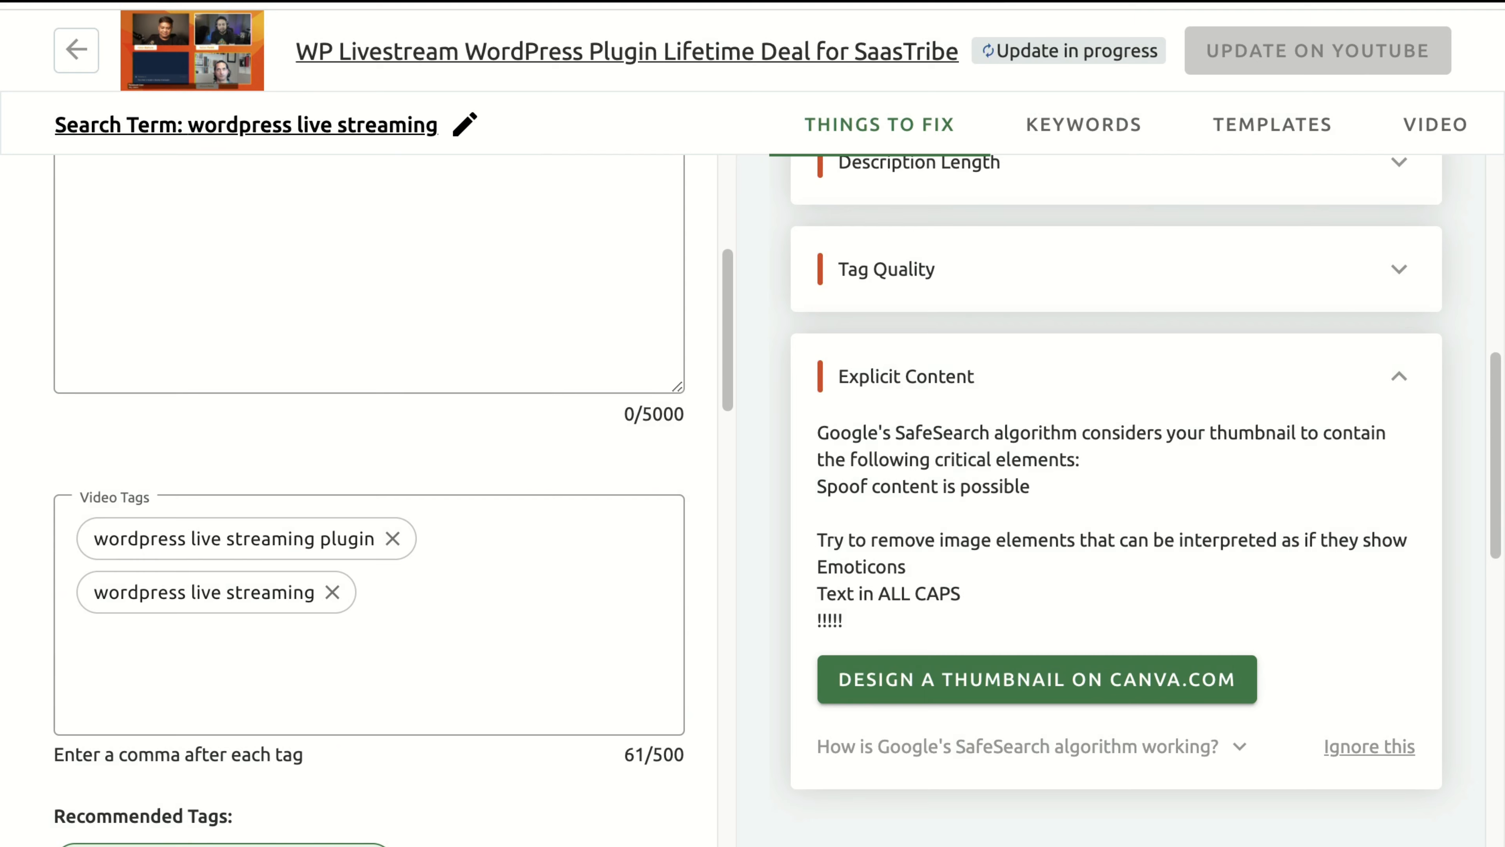
{"action": "scroll", "scroll_direction": "down", "scroll_amount": 3}
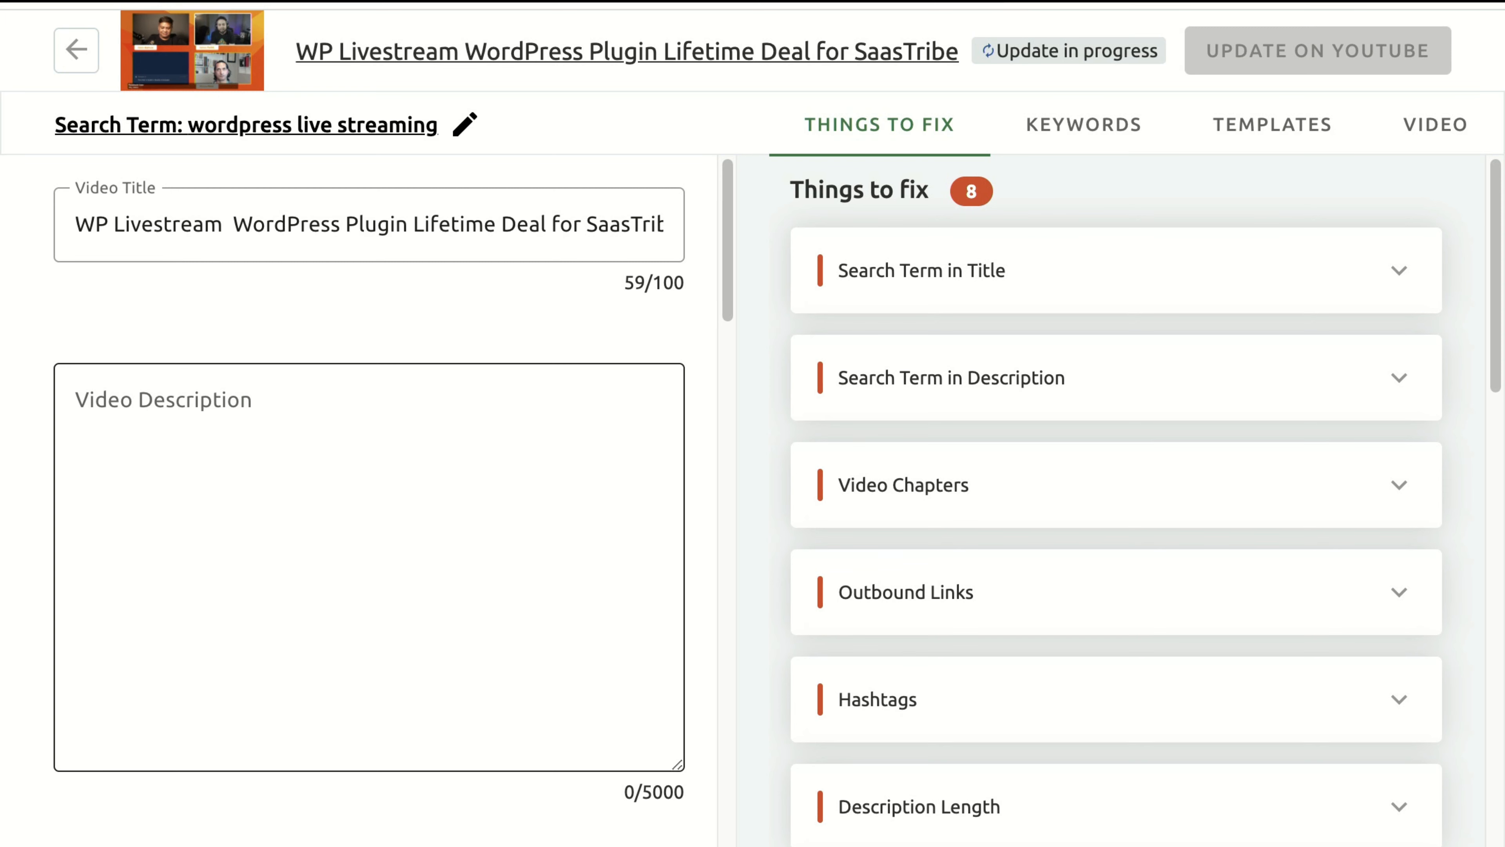
Step: Enter 'WP Livestream Wordpress Plugin' as the video description and go back to the channel's latest videos
{"action": "type", "text": "WP"}
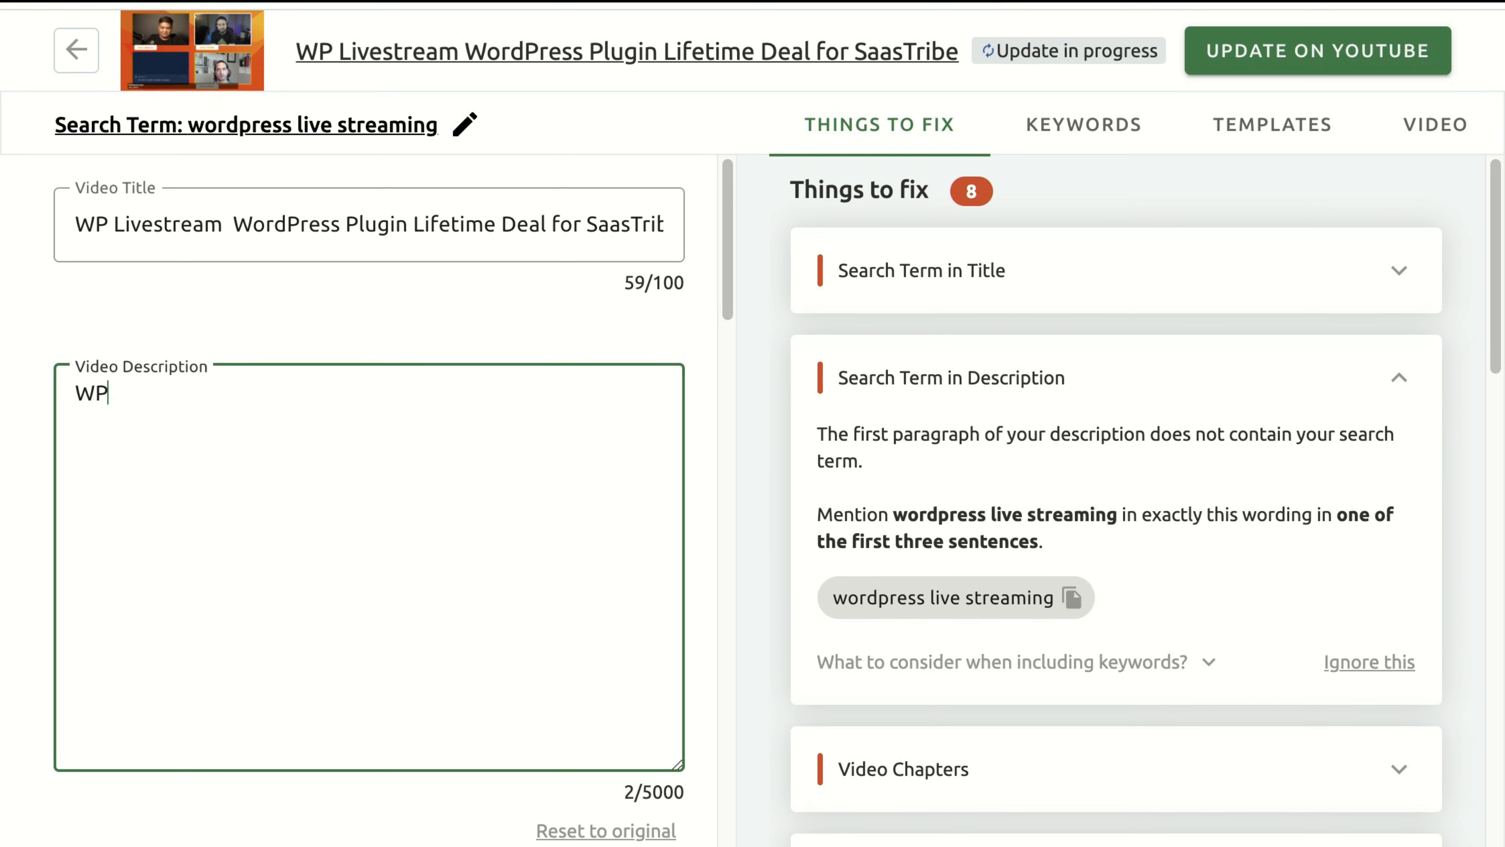
{"action": "type", "text": "Livestream Wo"}
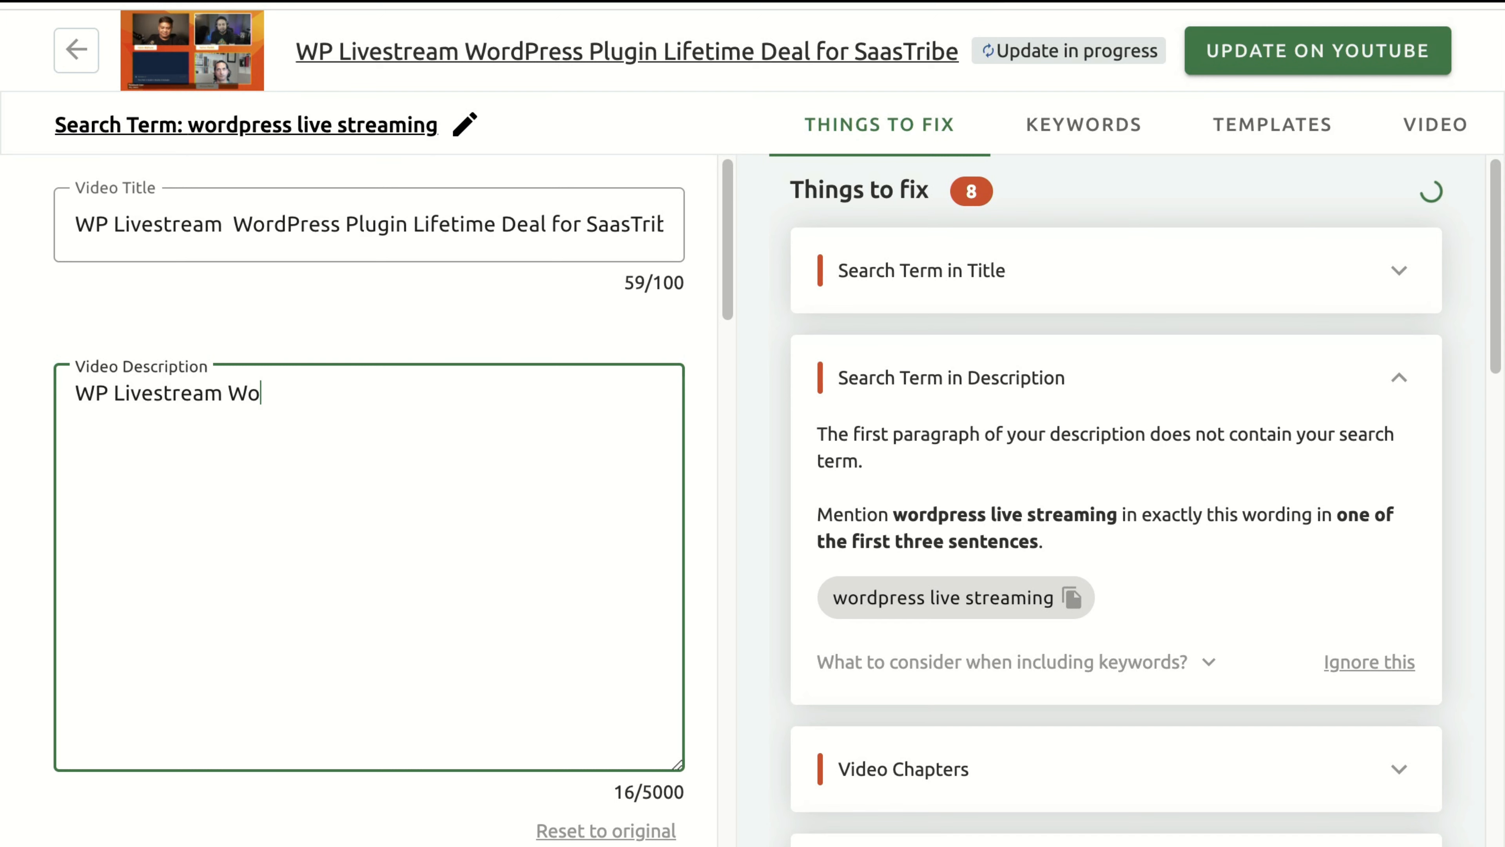
{"action": "type", "text": "rdpress Pl"}
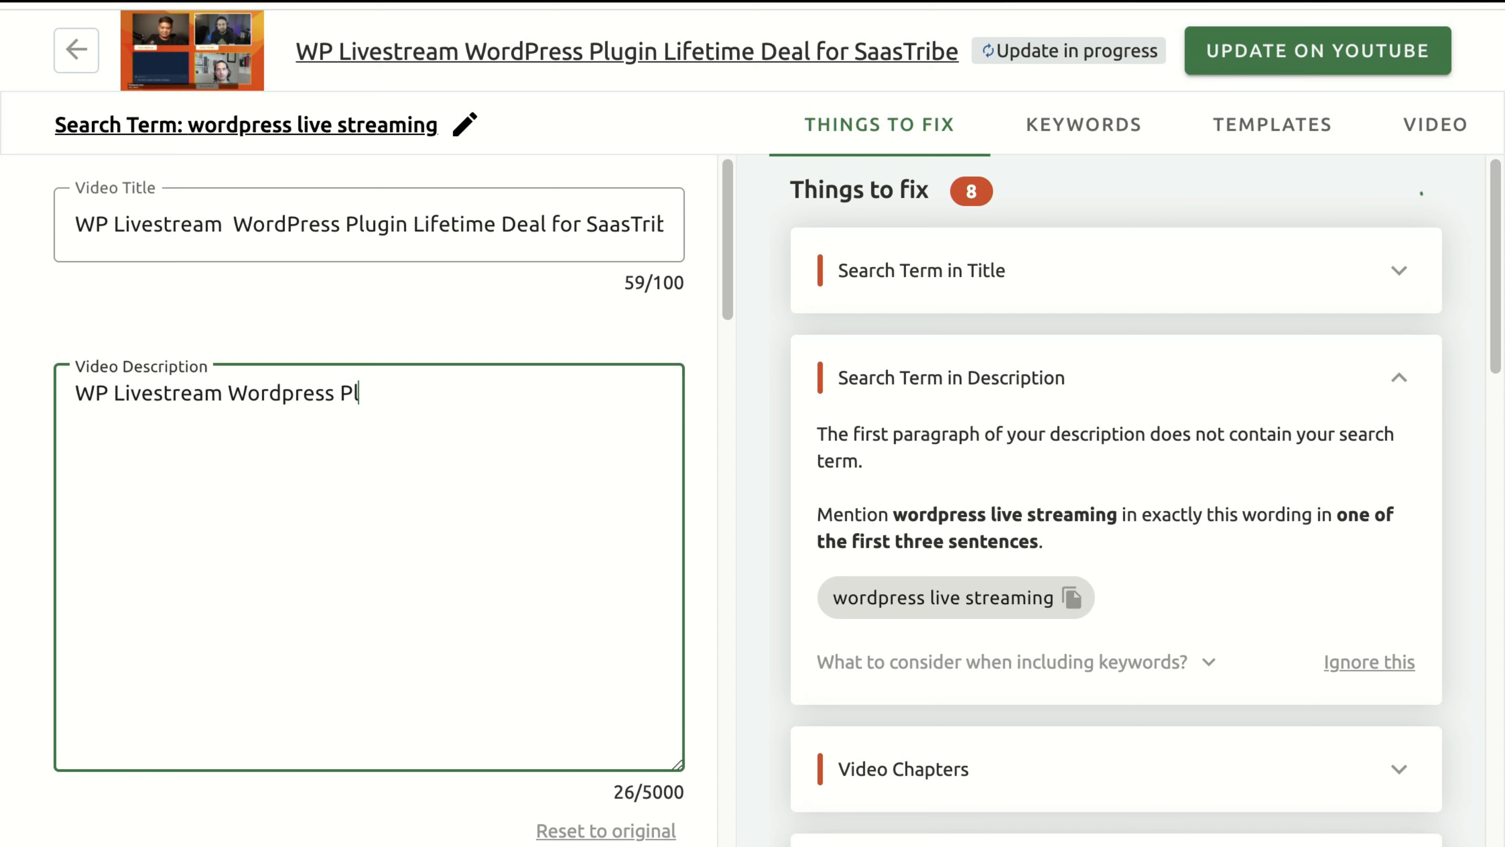
{"action": "type", "text": "ugins"}
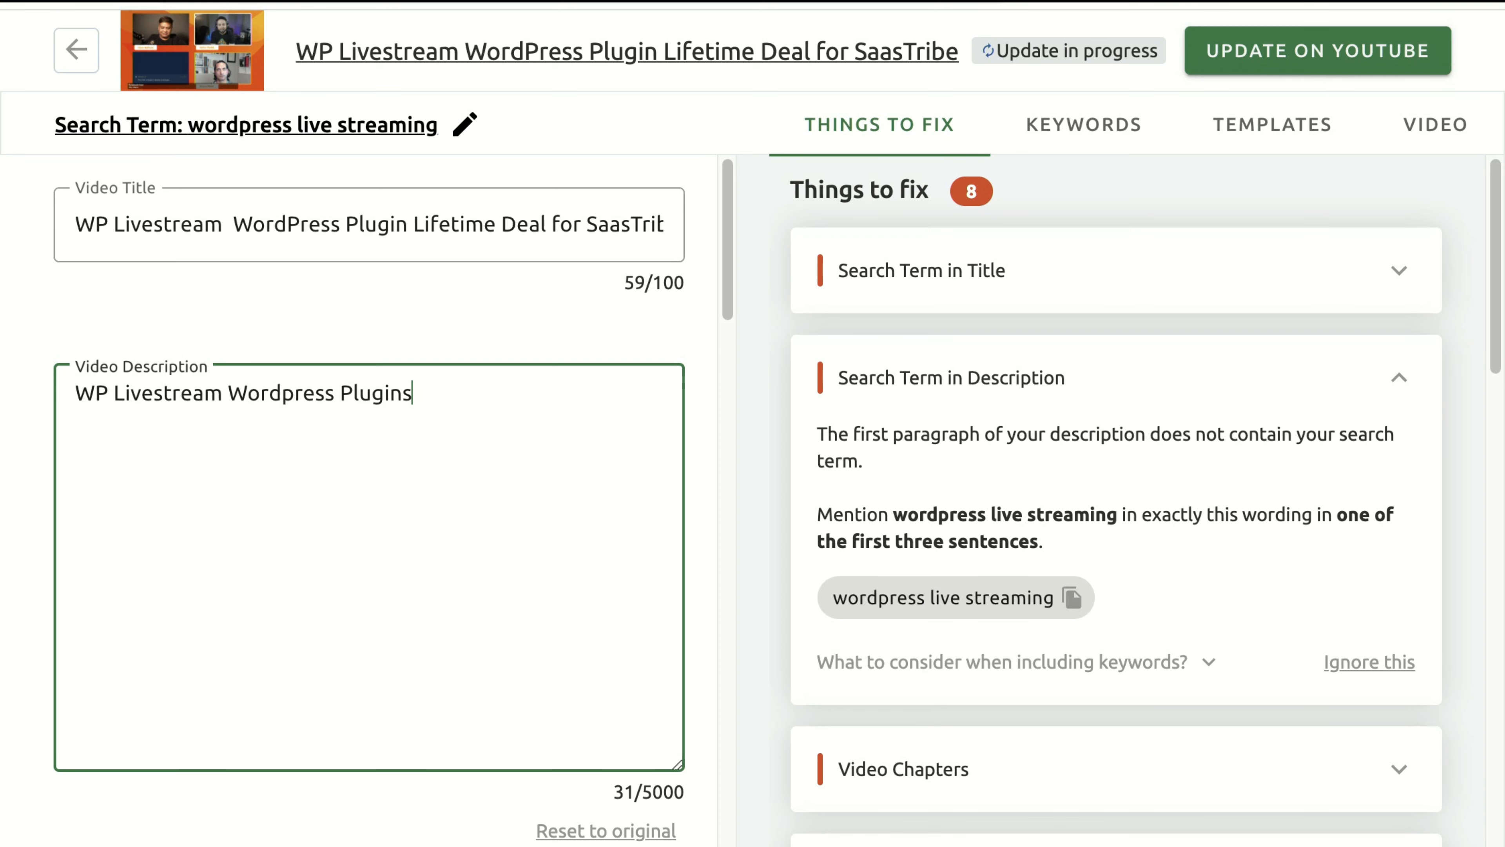
{"action": "key", "text": "Backspace"}
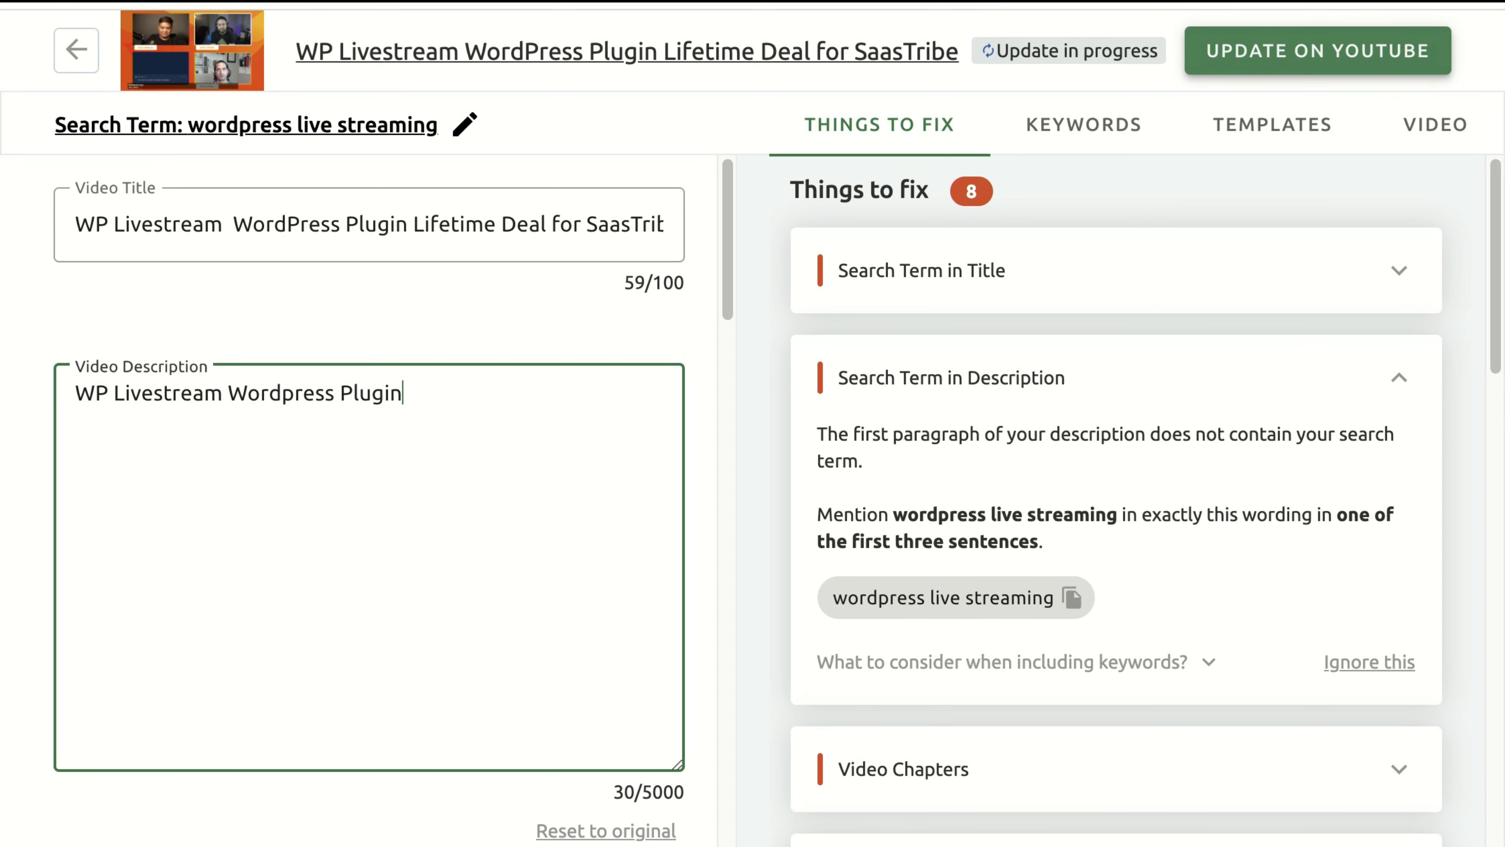
{"action": "left_click", "coordinate": [1317, 50]}
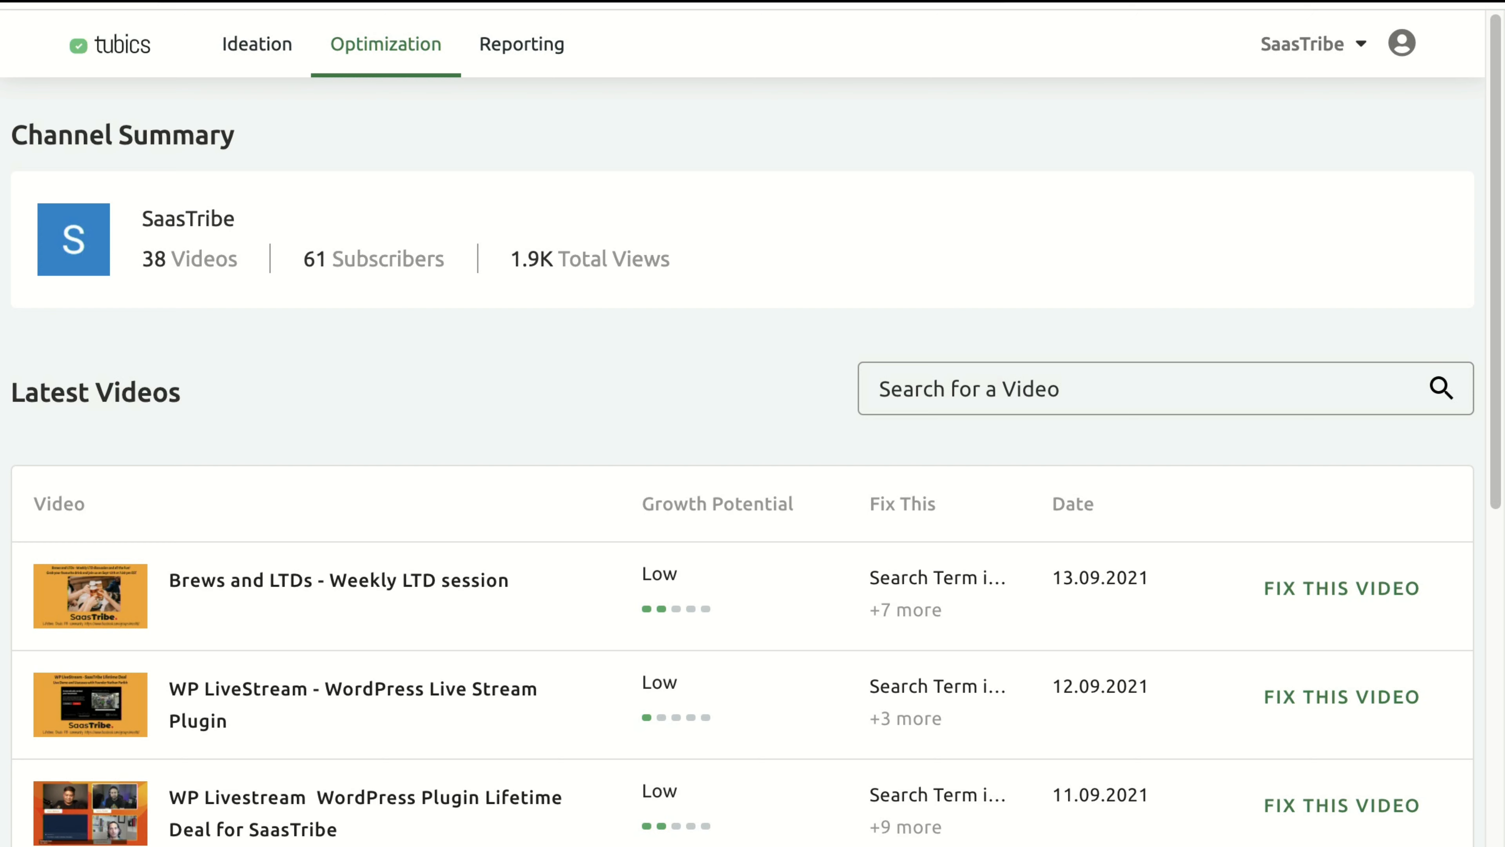
{"action": "left_click", "coordinate": [521, 44]}
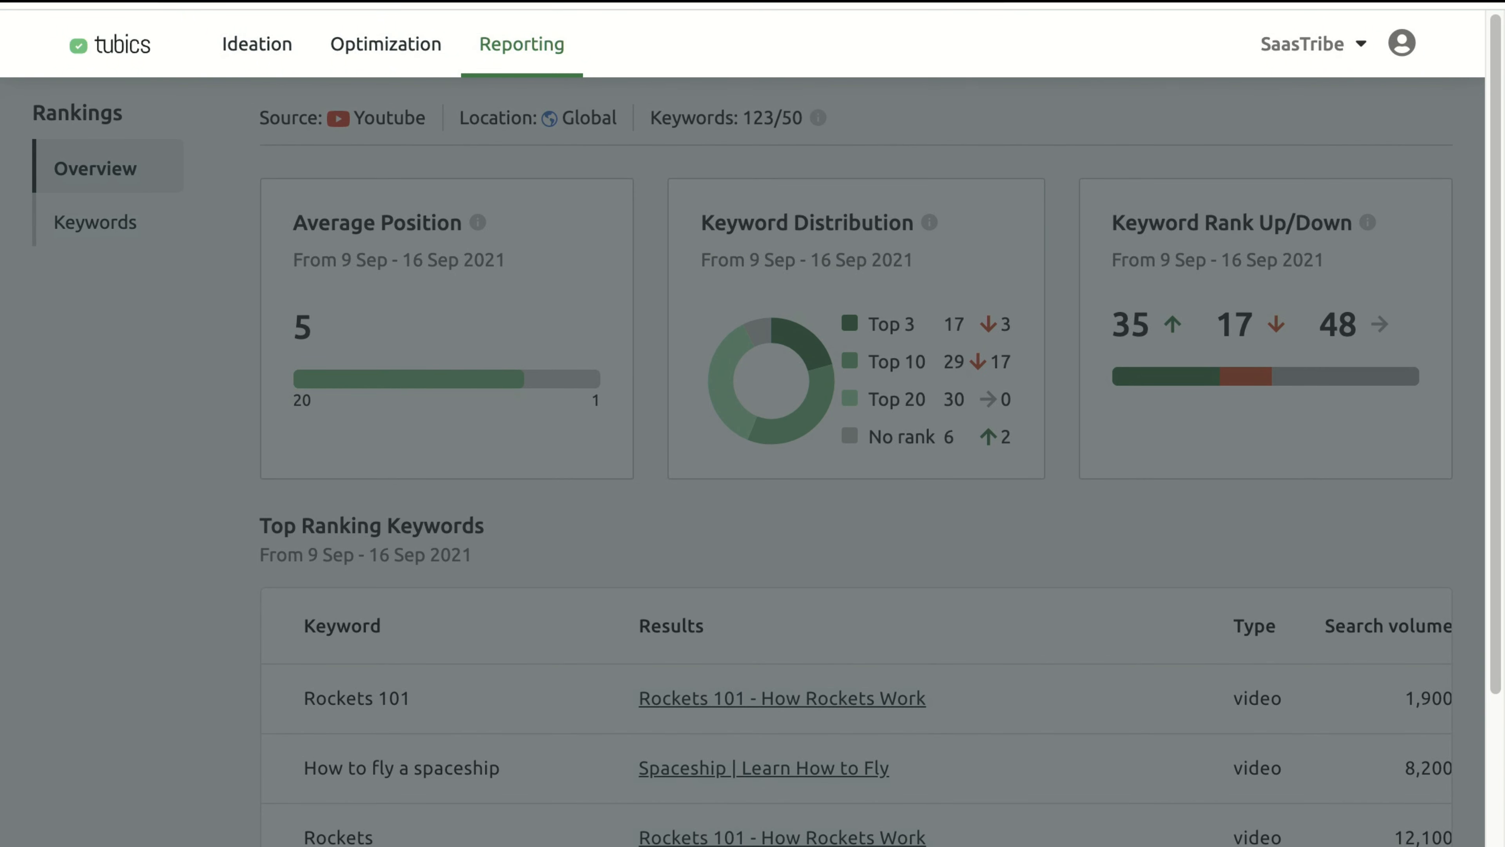
{"action": "scroll", "scroll_direction": "down", "scroll_amount": 3}
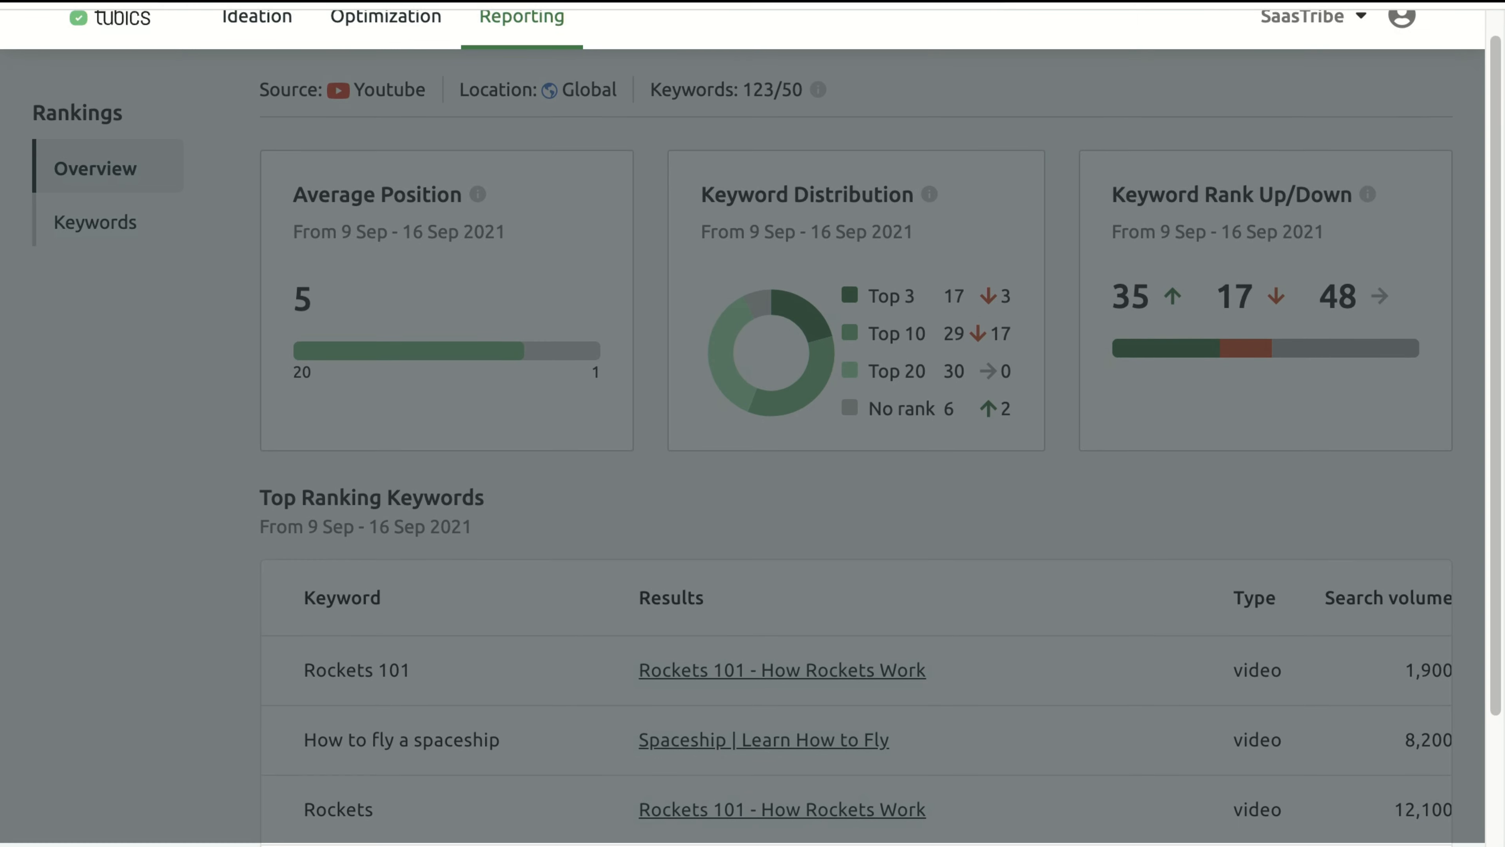
{"action": "scroll", "scroll_direction": "down", "scroll_amount": 3}
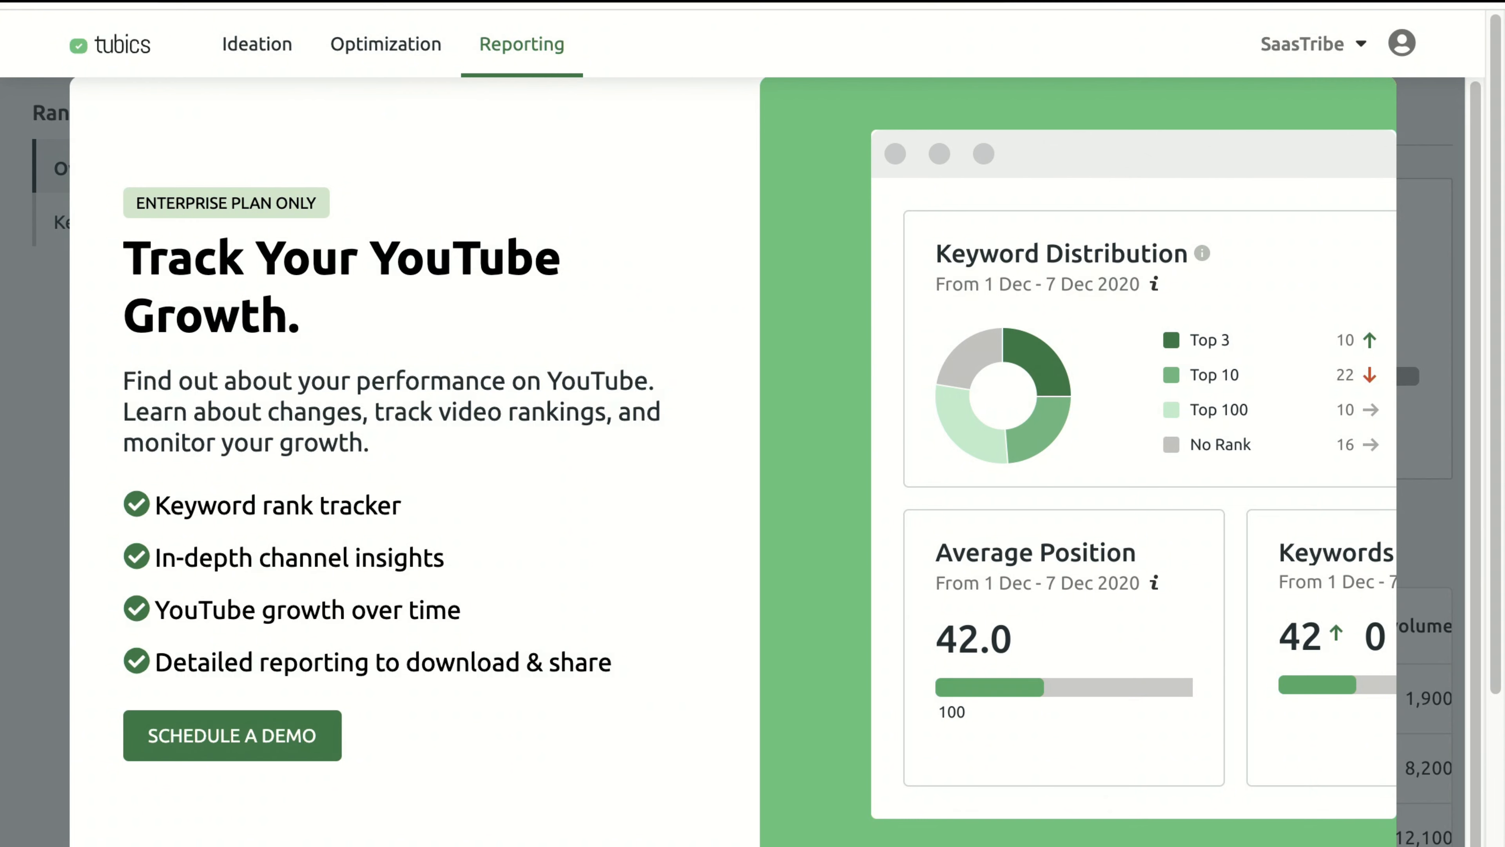
{"action": "left_click", "coordinate": [385, 44]}
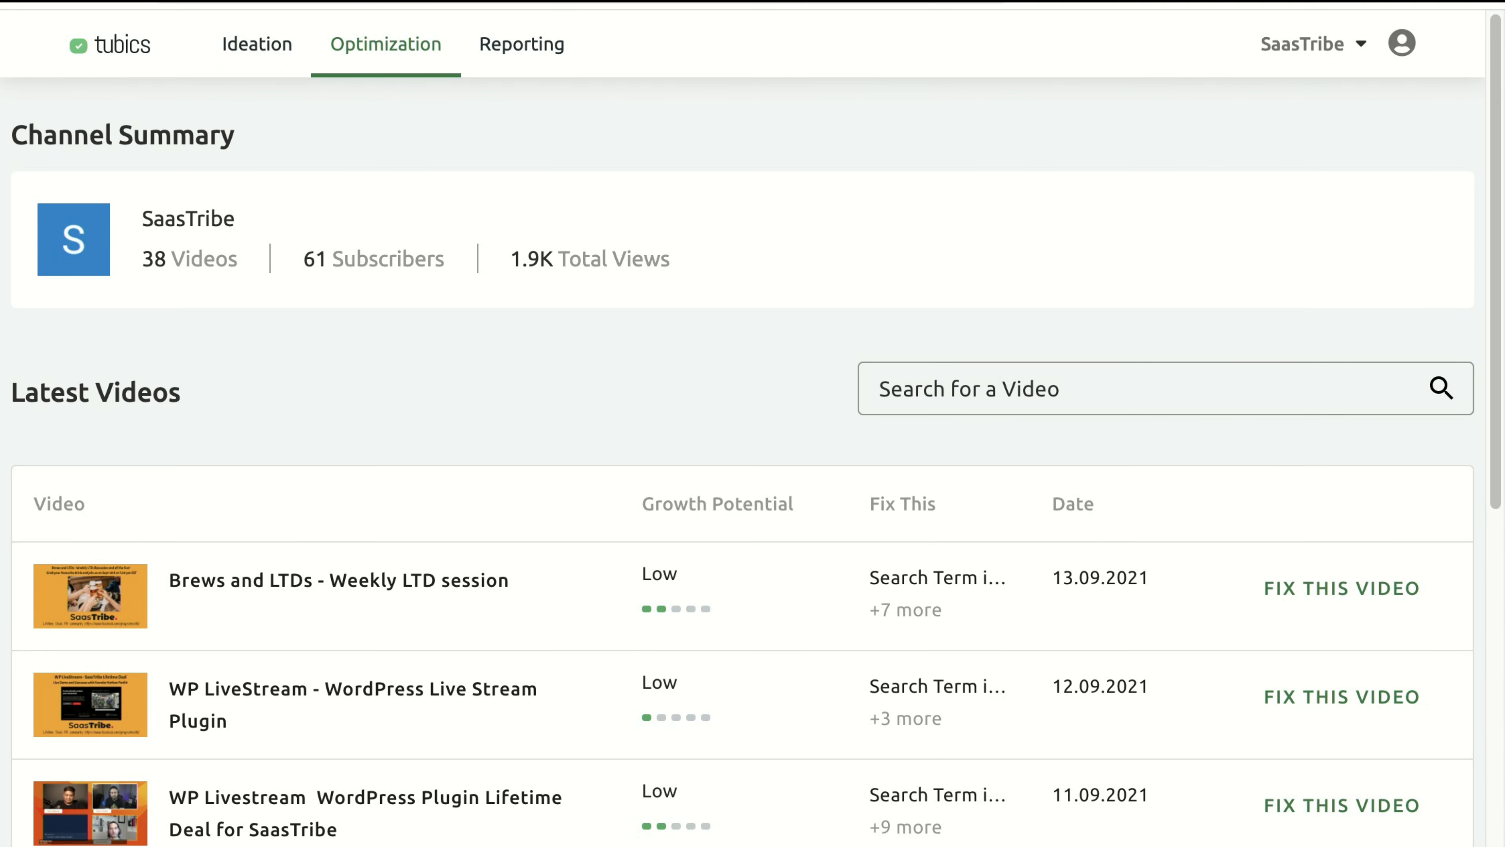